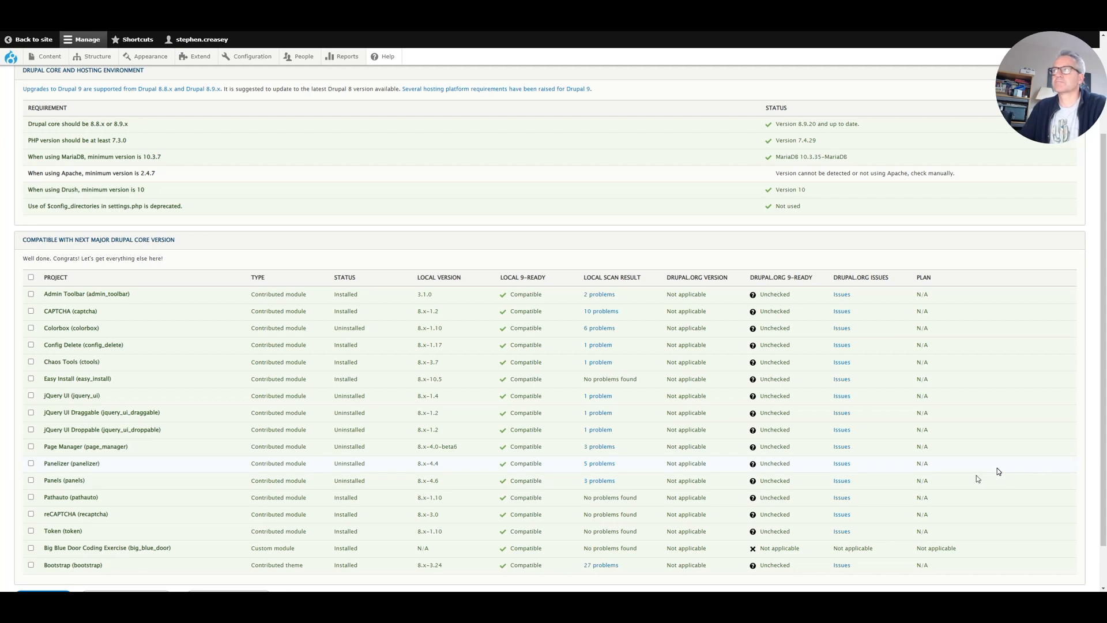
pyautogui.moveTo(846, 525)
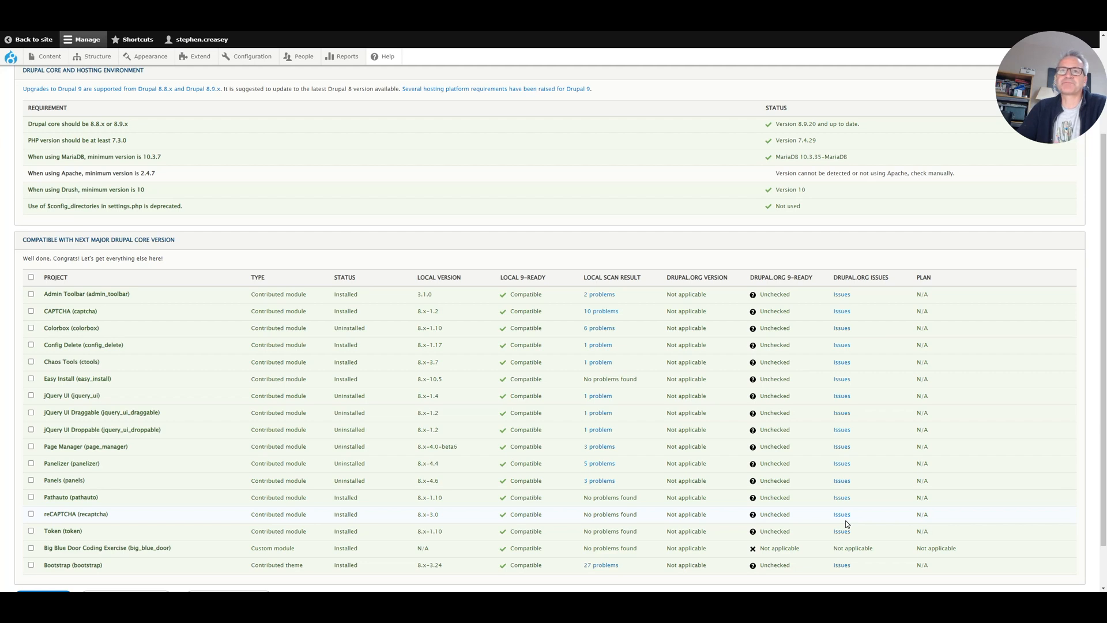
pyautogui.moveTo(771, 356)
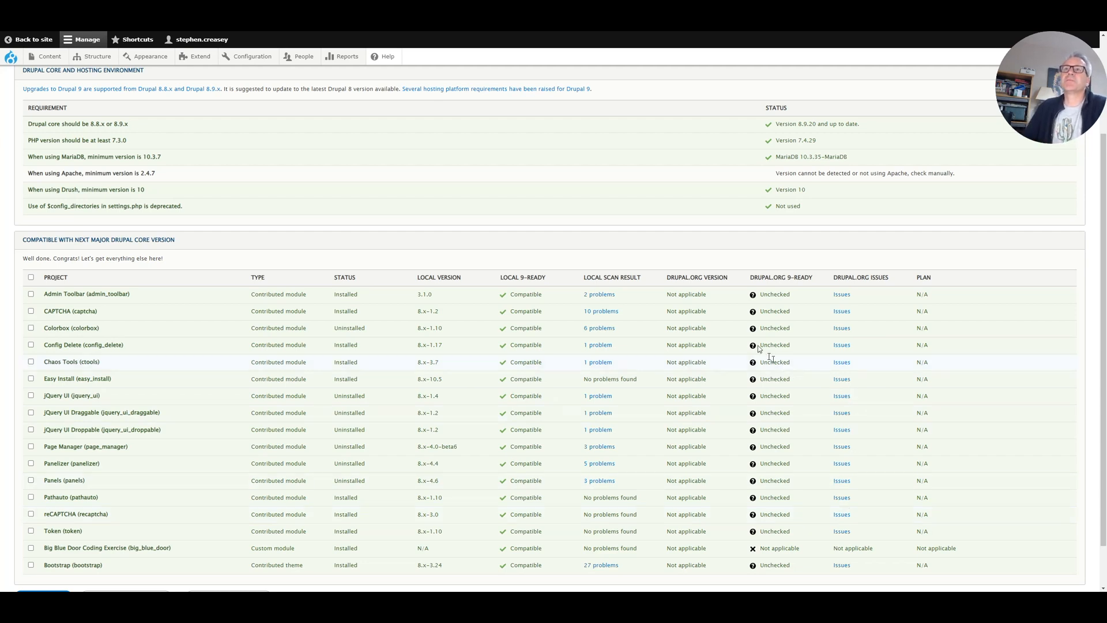
pyautogui.moveTo(227, 64)
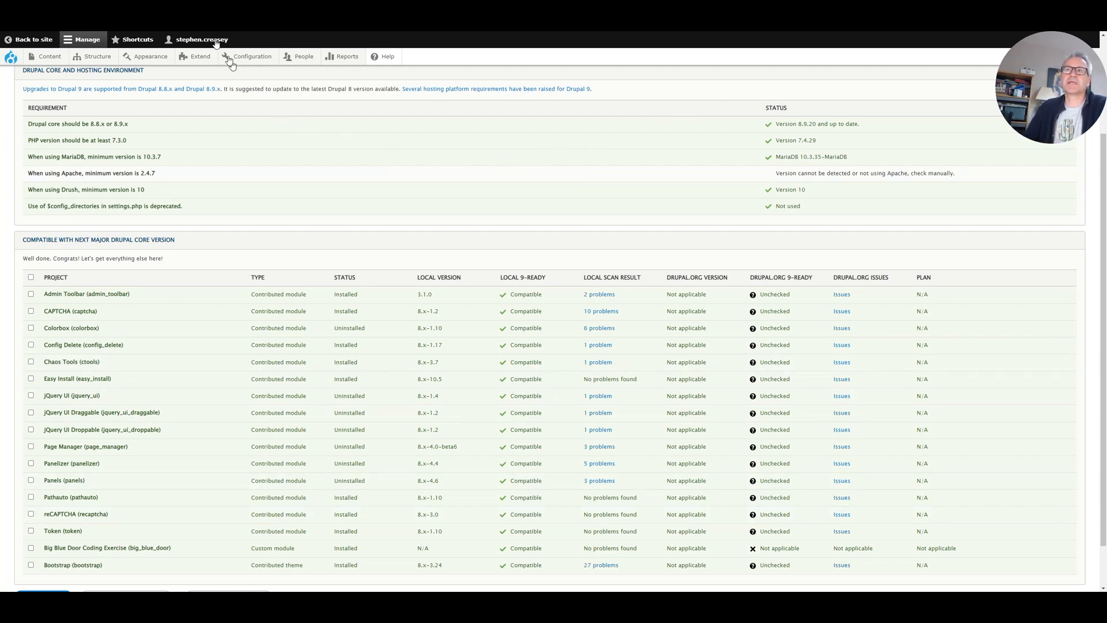
# Step: Select the composer require and composer update commands on the Drupal.org upgrade guide
pyautogui.scroll(-3)
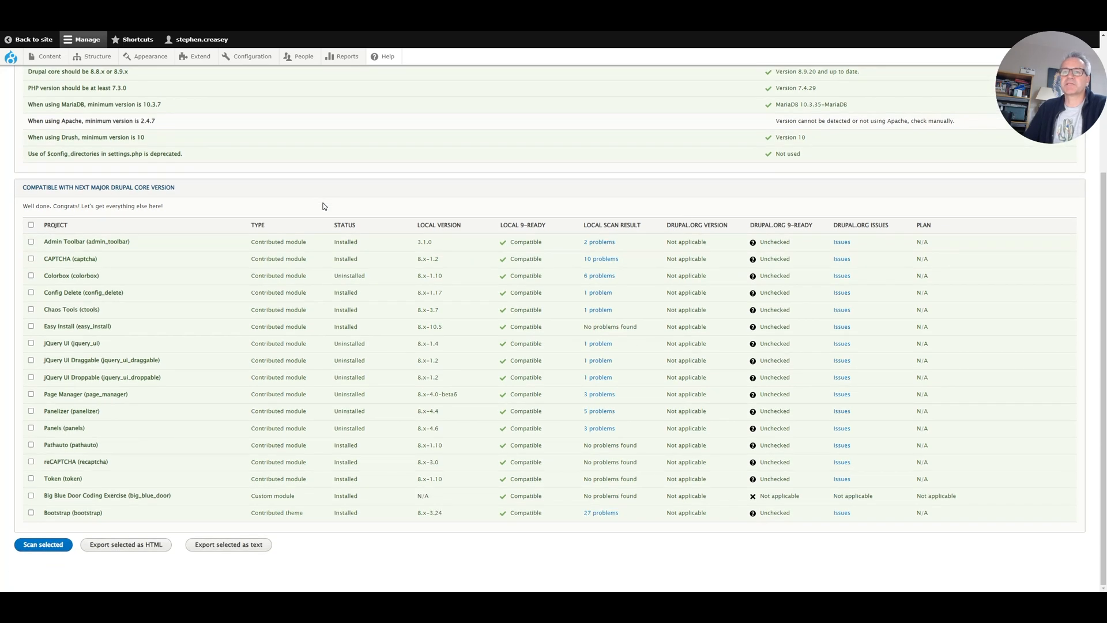
pyautogui.scroll(3)
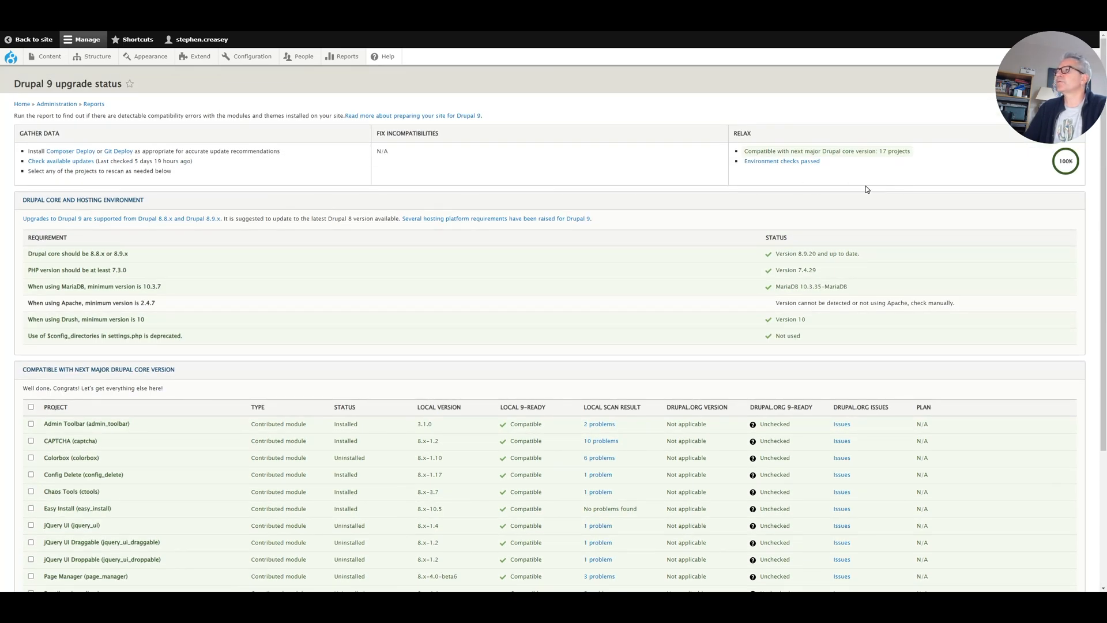
pyautogui.moveTo(721, 185)
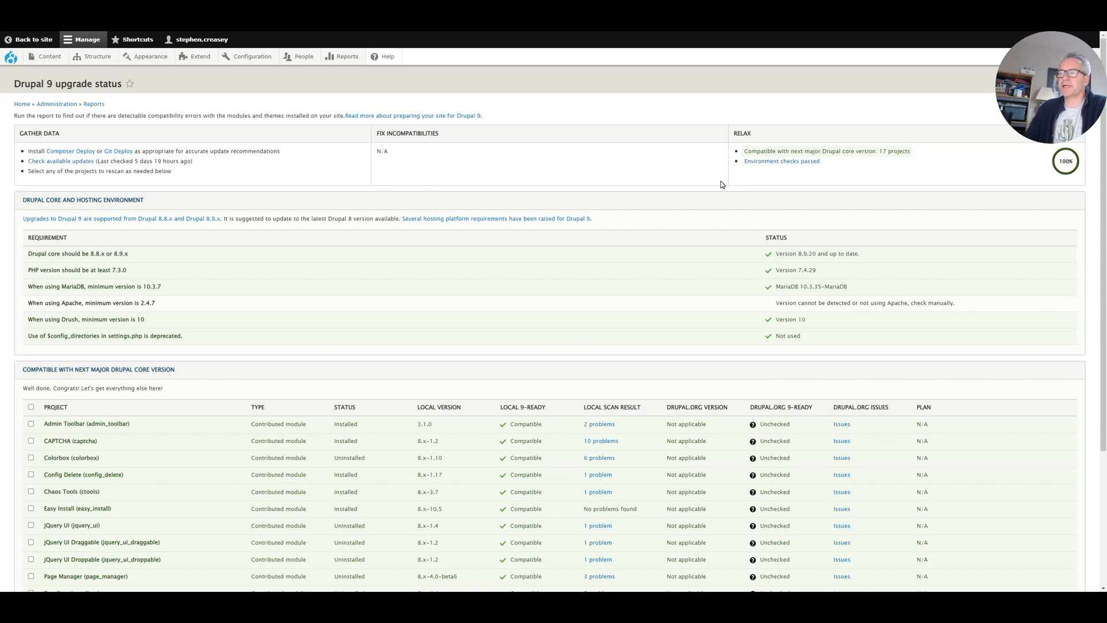
pyautogui.moveTo(585, 311)
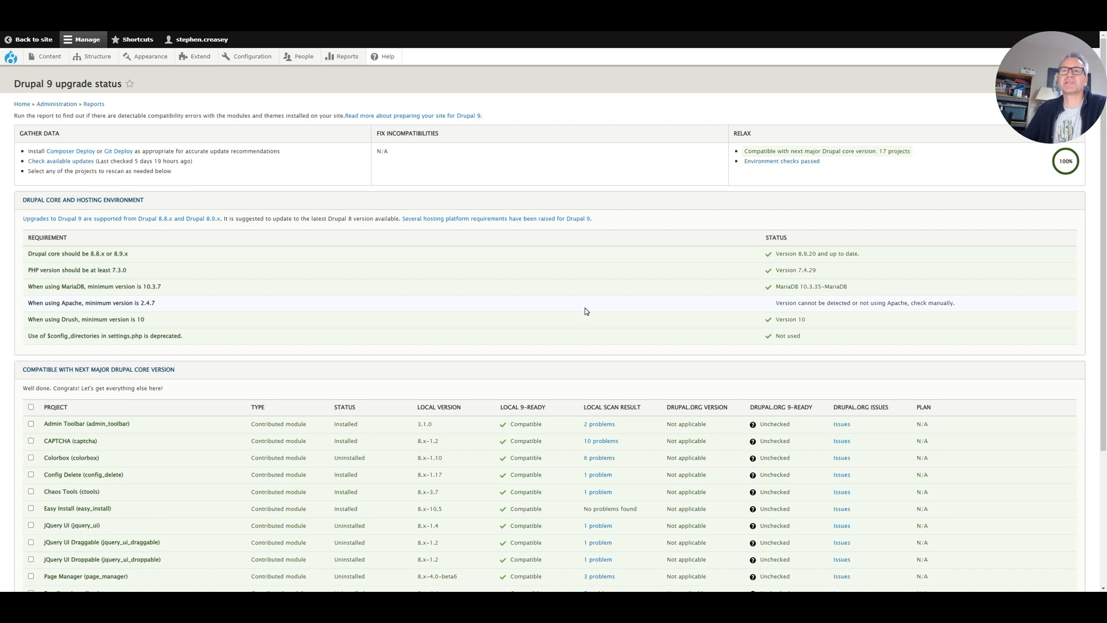
pyautogui.moveTo(346, 192)
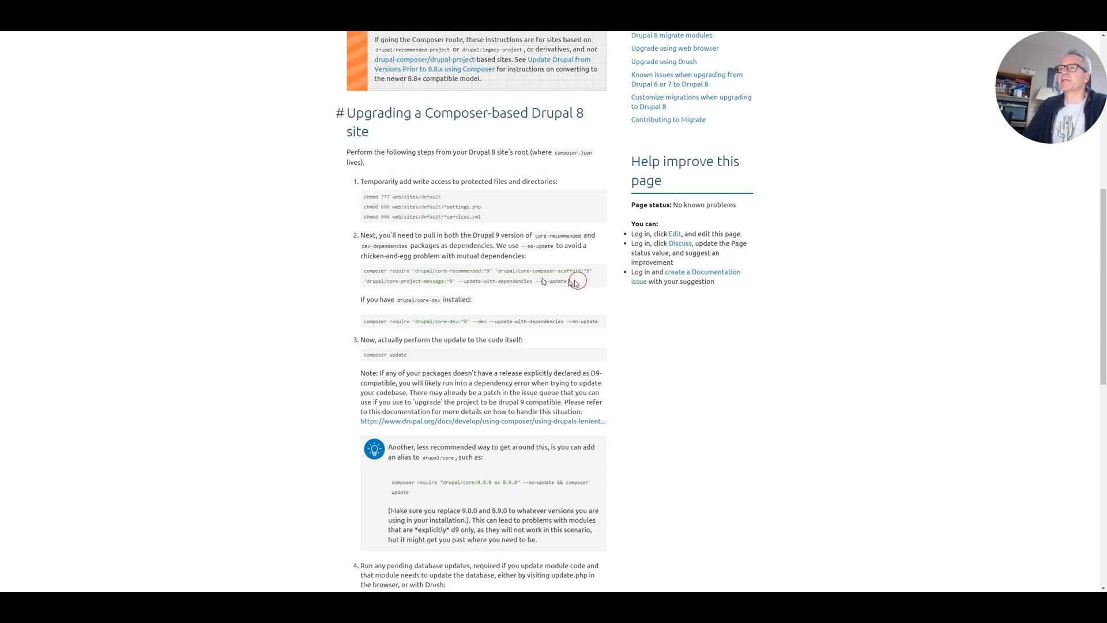
pyautogui.doubleClick(473, 275)
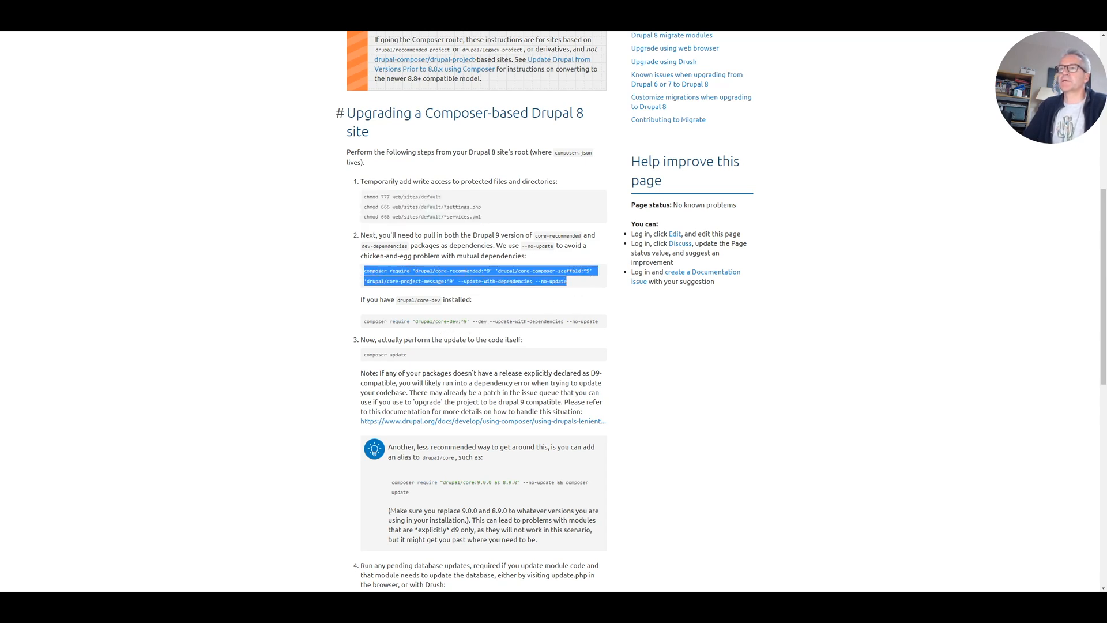
pyautogui.doubleClick(387, 353)
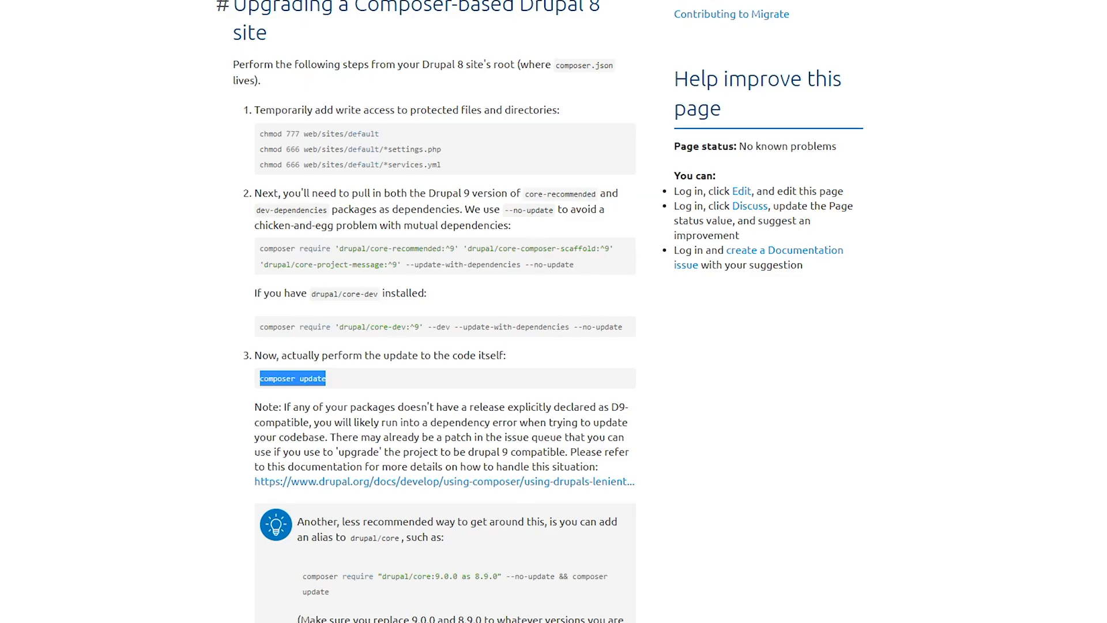
pyautogui.moveTo(828, 322)
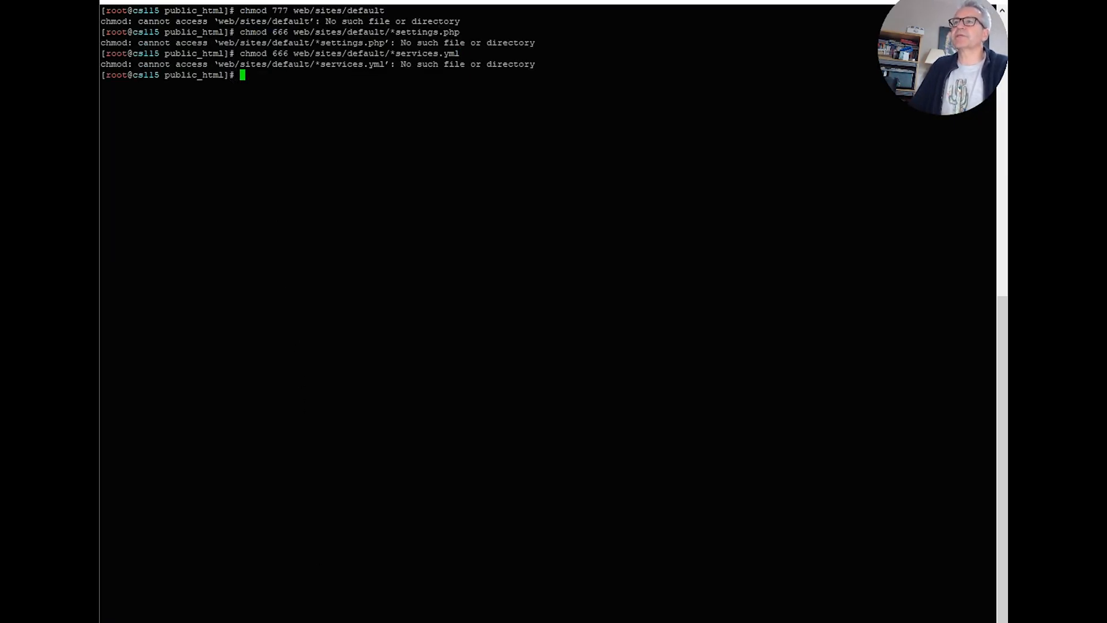
# Step: Make services.yml writable (chmod 666) and the sites/default folder writable
pyautogui.write('chmod 666 web/sites/default/*services.yml')
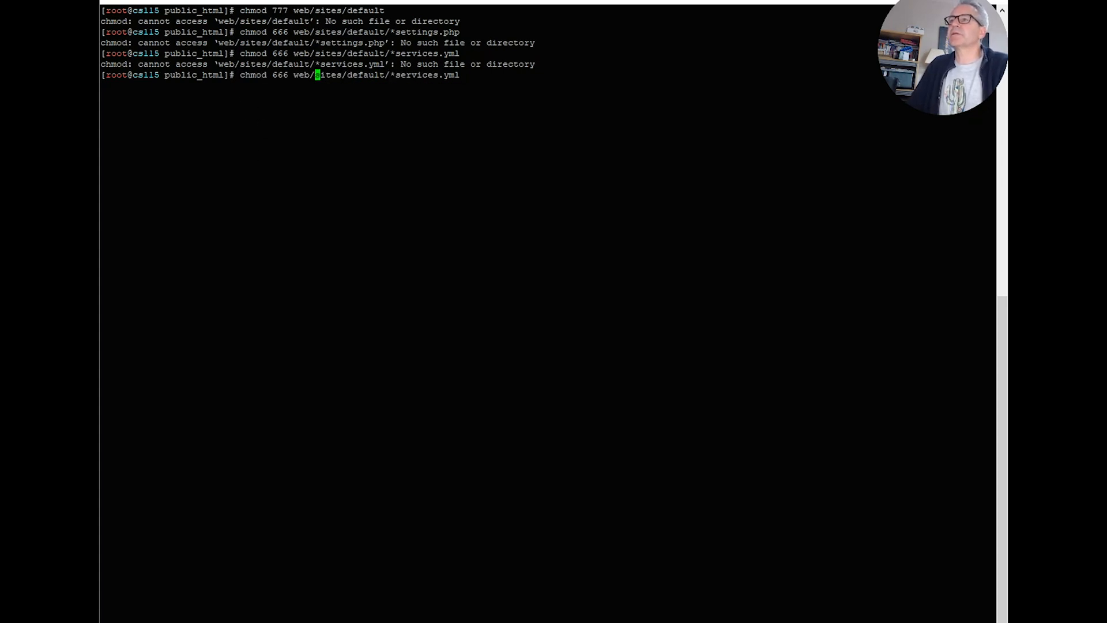
pyautogui.press('Return')
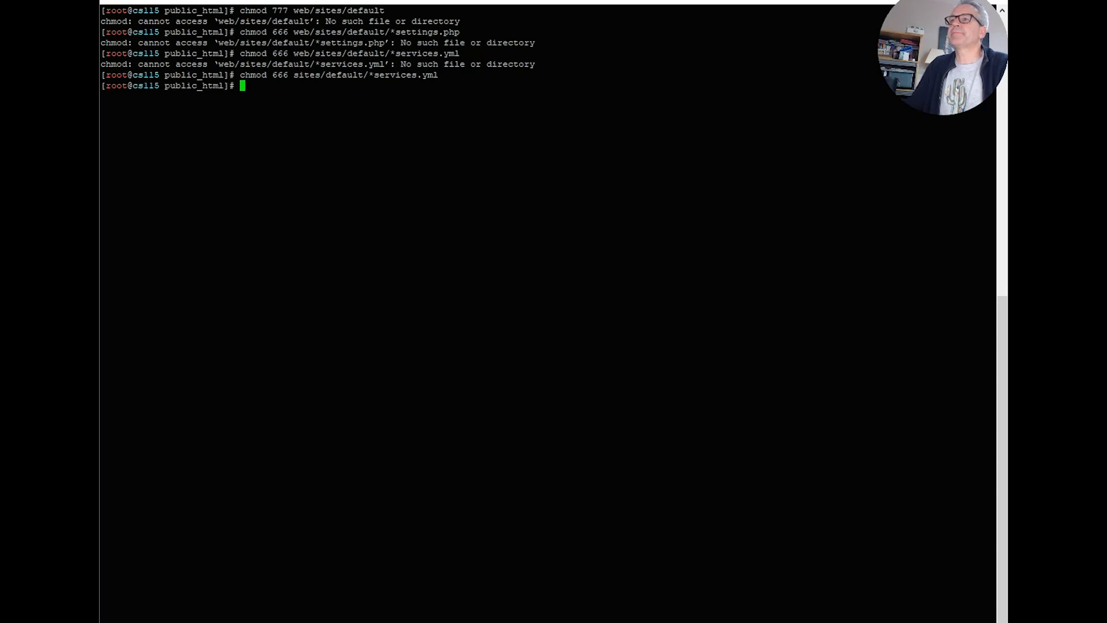
pyautogui.write('chmod 666 web/sites/default/*services.yml')
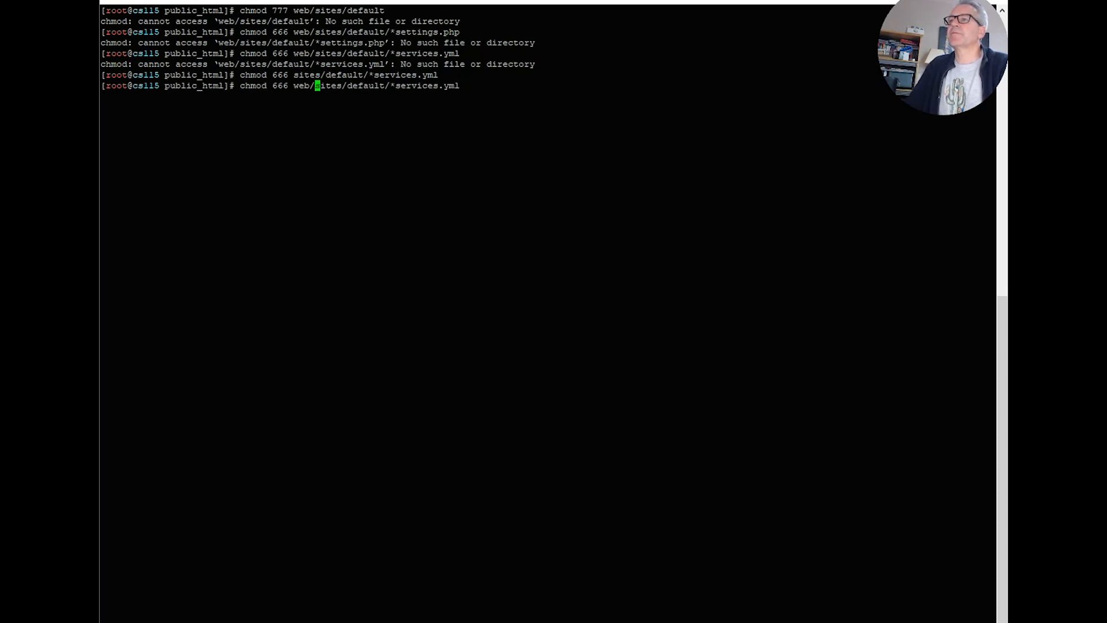
pyautogui.press('Return')
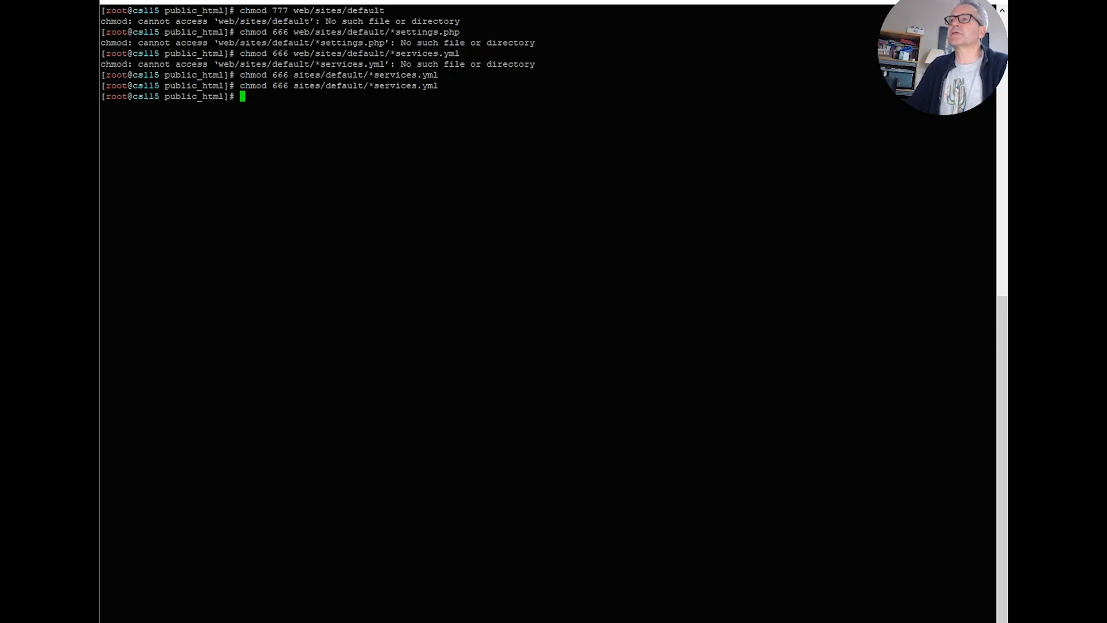
pyautogui.write('chmod 666 web/sites/default/*services.yml')
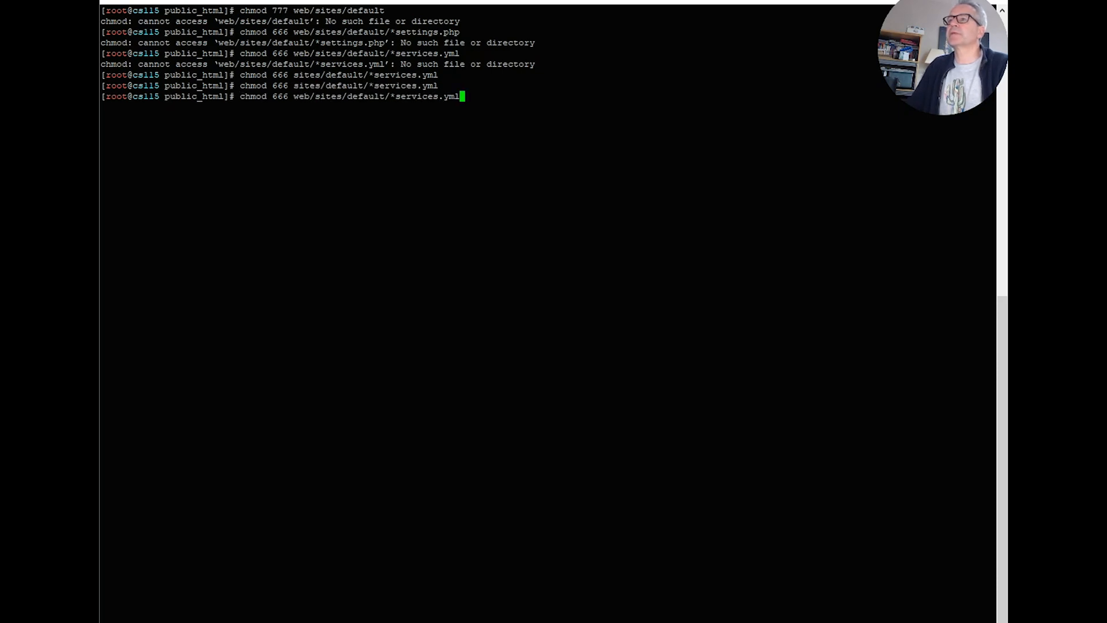
pyautogui.write('chmod 777 sites/default')
pyautogui.press('Return')
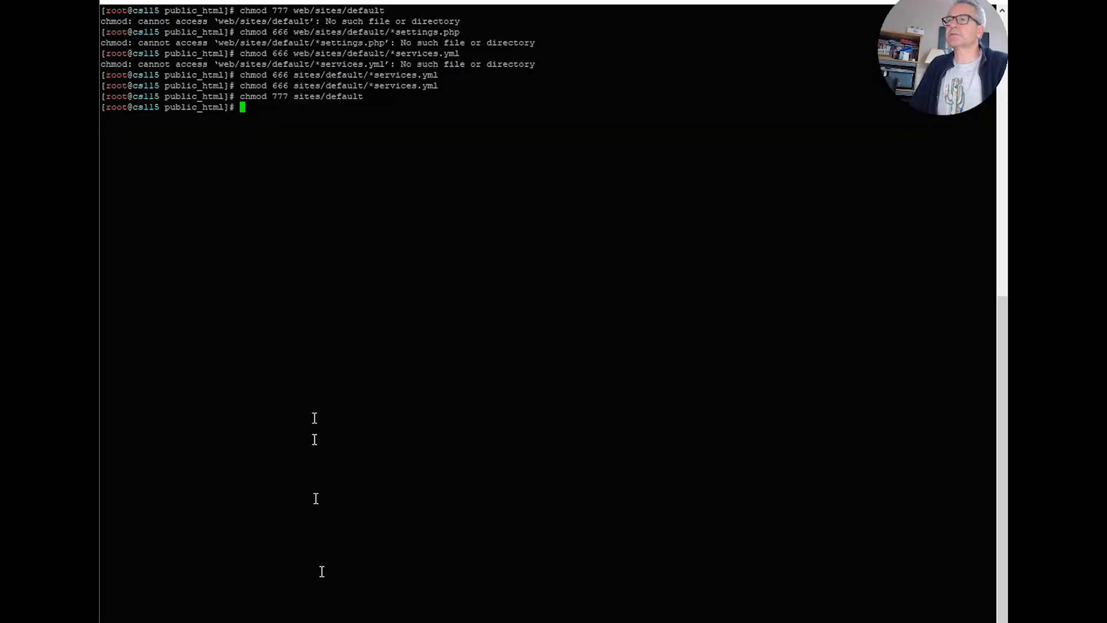
# Step: Run the Drupal 9 core composer require and confirm continuing as root
pyautogui.press('Return')
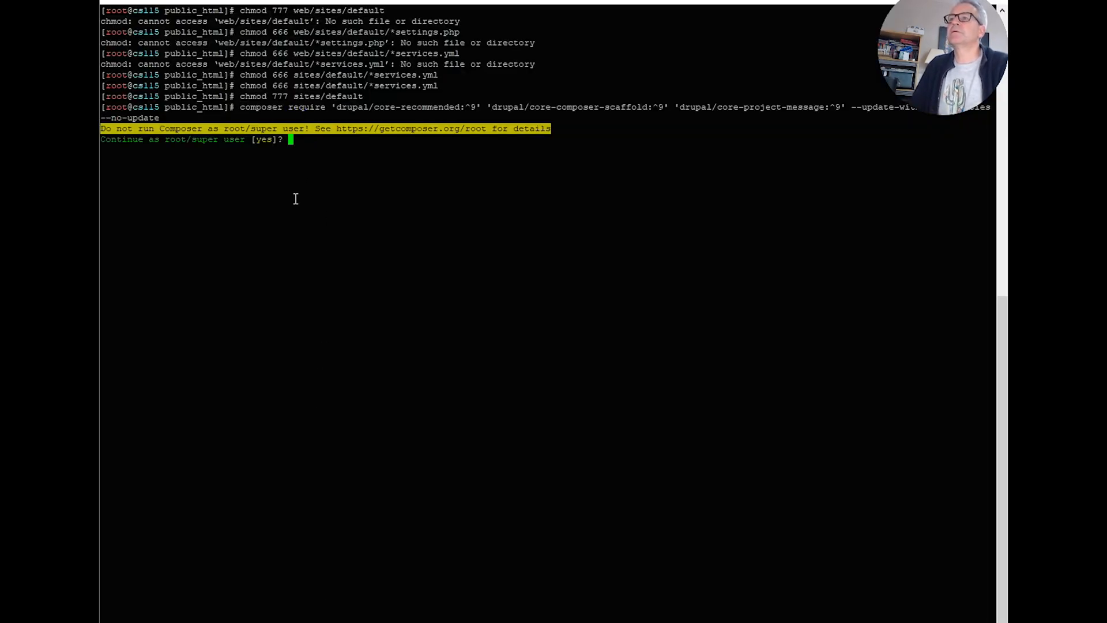
pyautogui.write('yes')
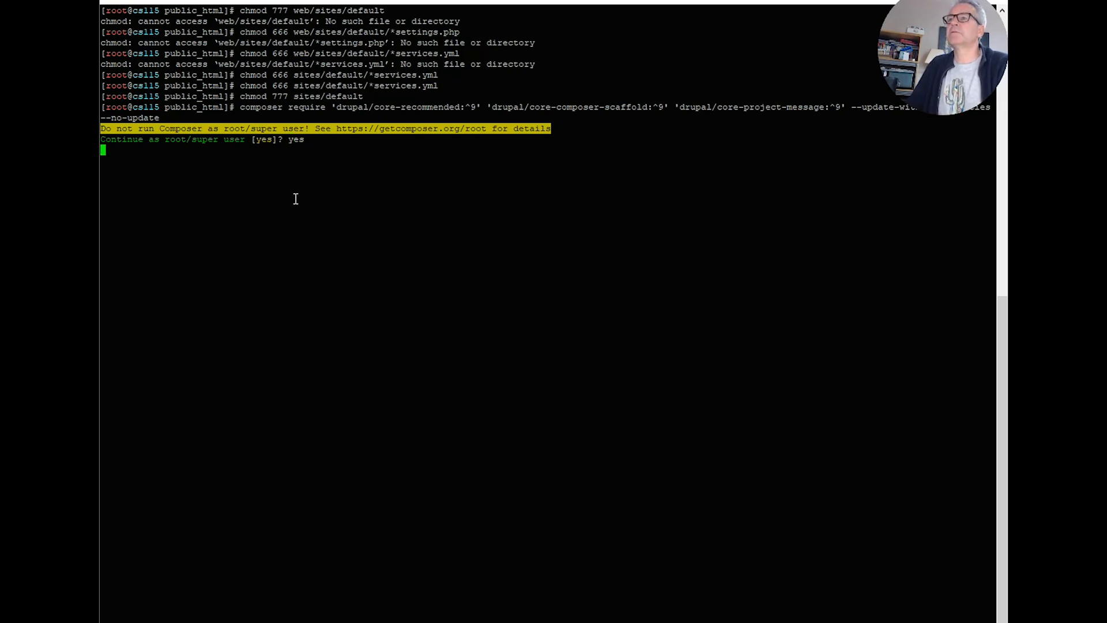
pyautogui.press('Return')
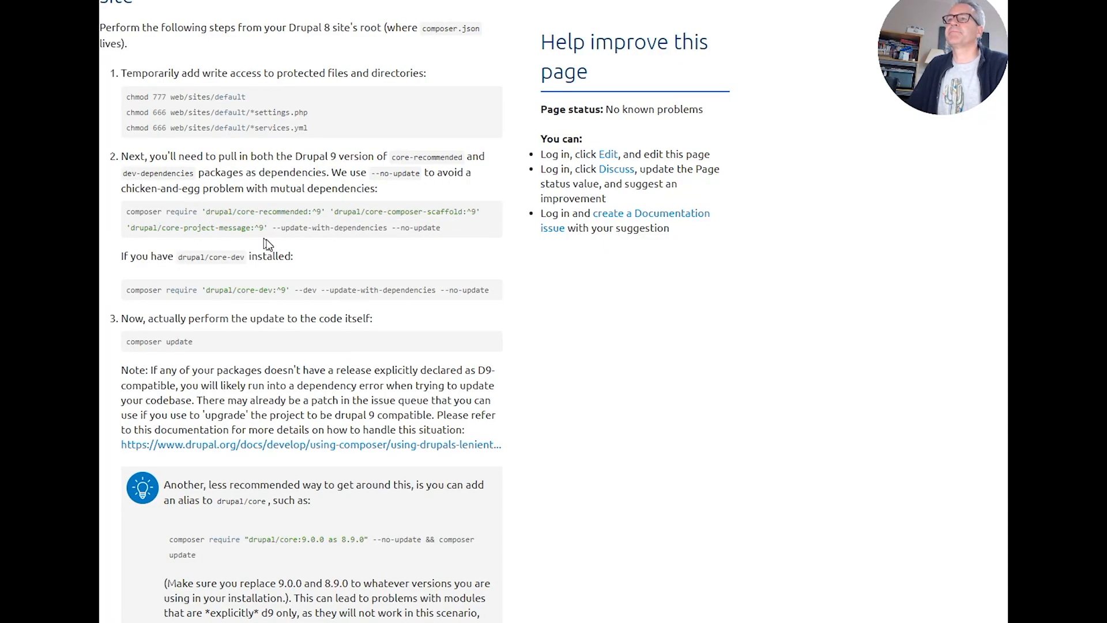
pyautogui.moveTo(219, 346)
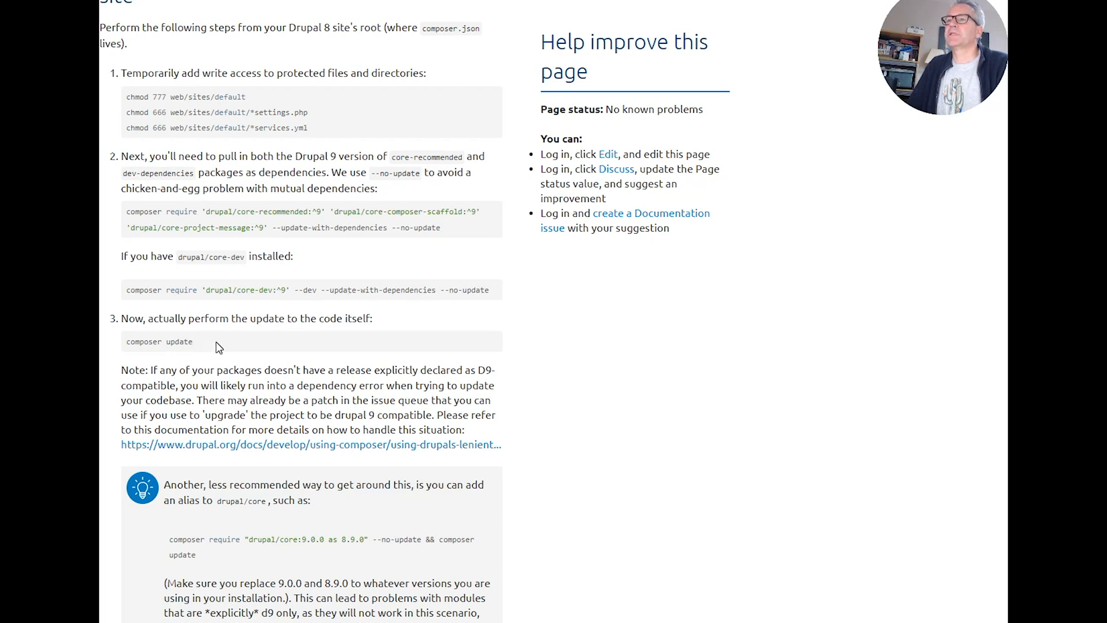
pyautogui.moveTo(489, 286)
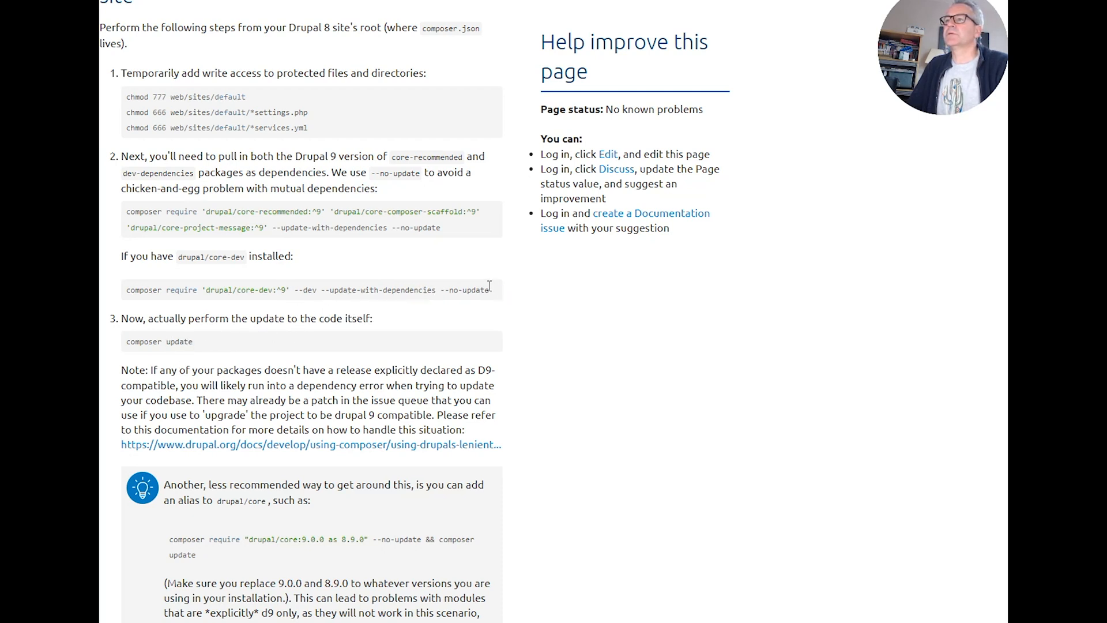
# Step: Select the step 3 'composer update' code line in the upgrade documentation
pyautogui.tripleClick(305, 290)
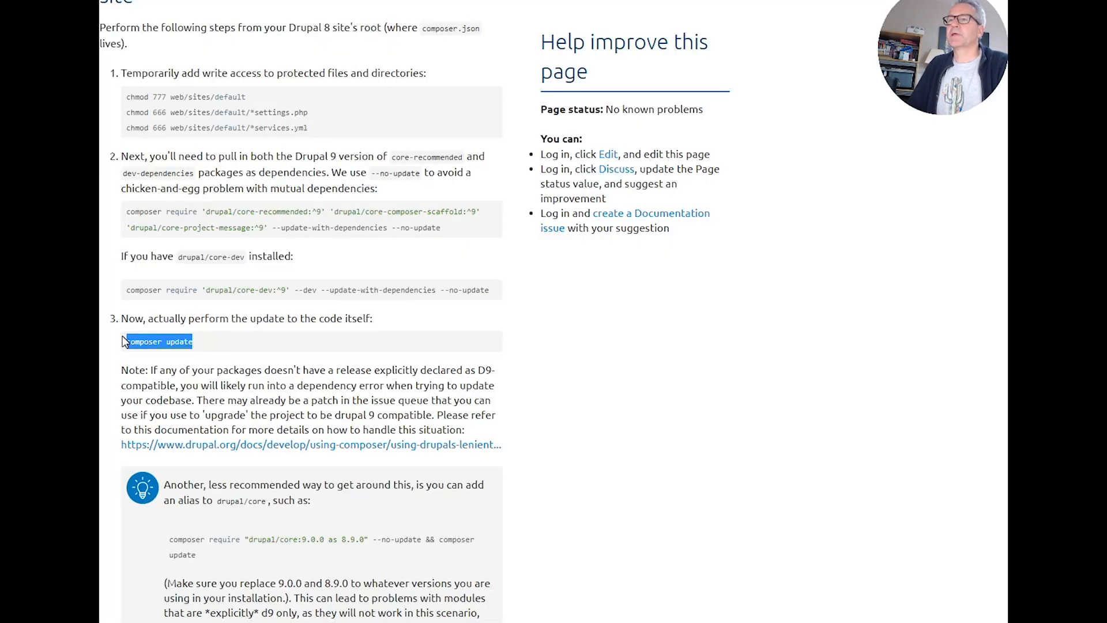
pyautogui.moveTo(126, 342)
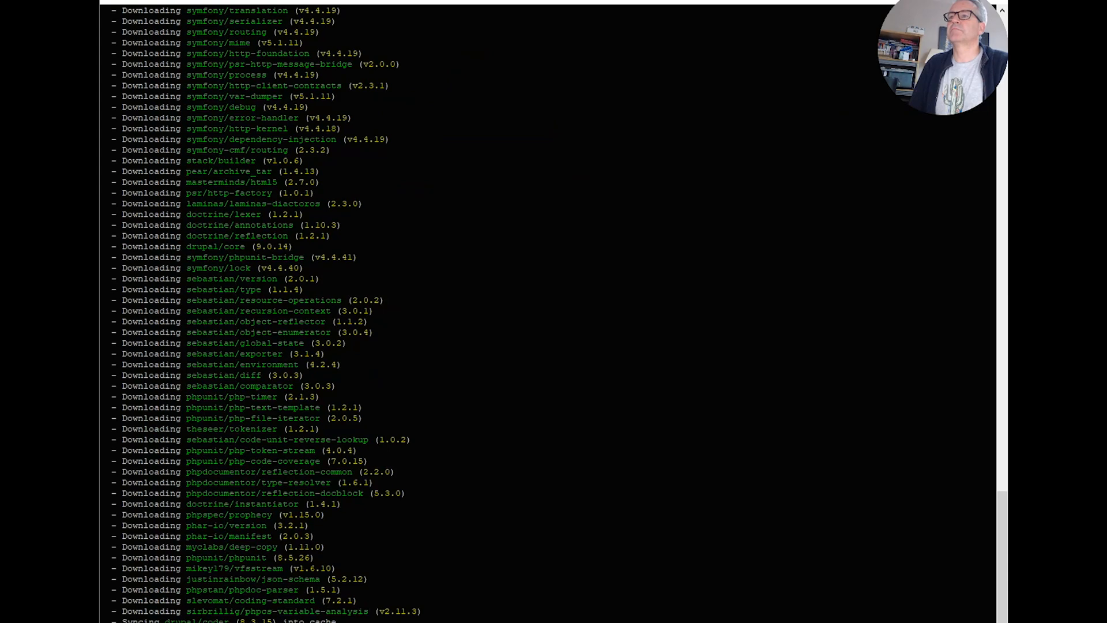
# Step: Review the finished composer output and rebuild the Drupal cache with 'drush cr'
pyautogui.scroll(-3)
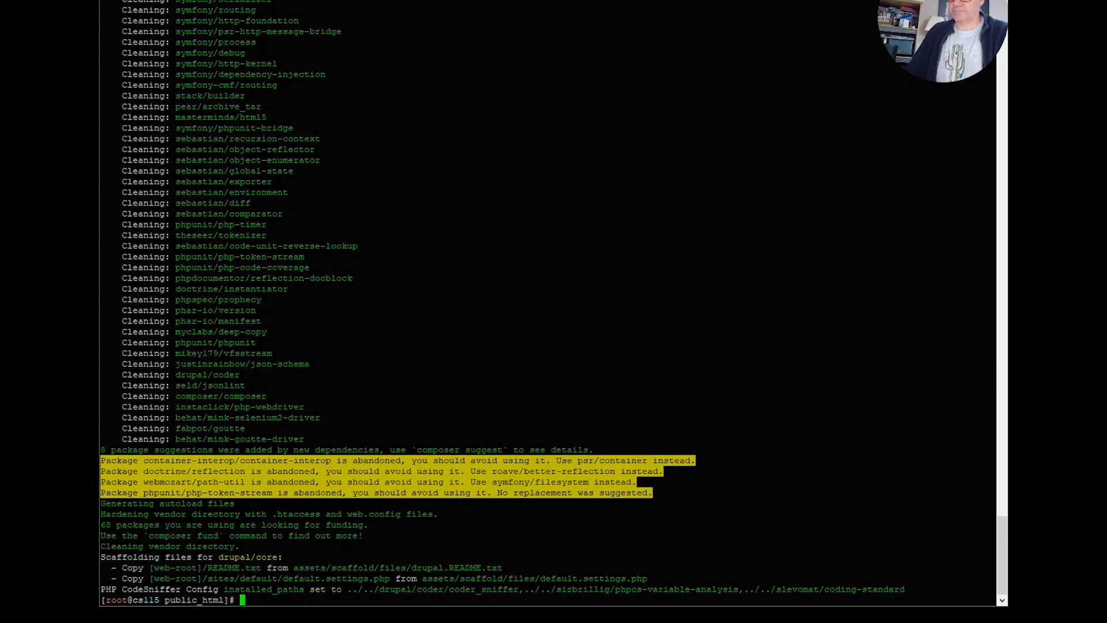
pyautogui.write('drush')
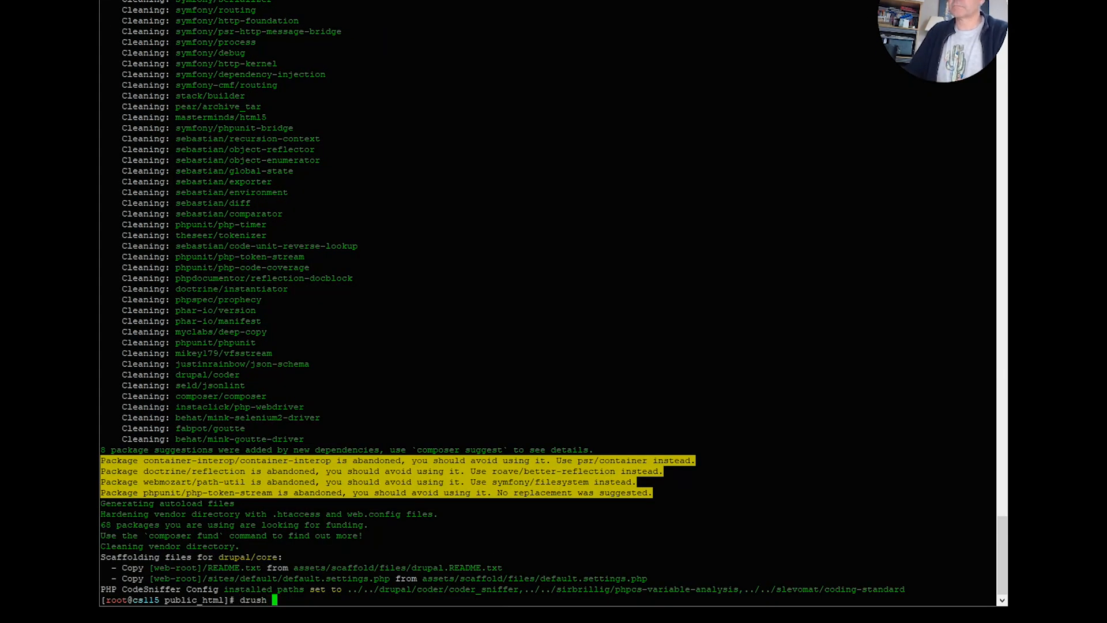
pyautogui.write('cr')
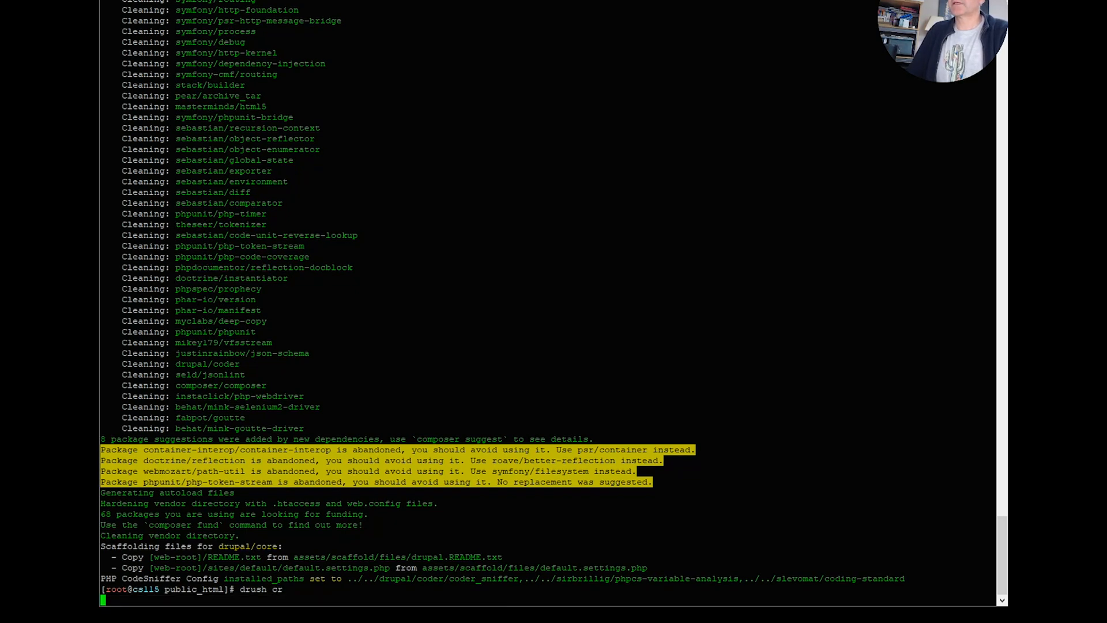
pyautogui.press('Return')
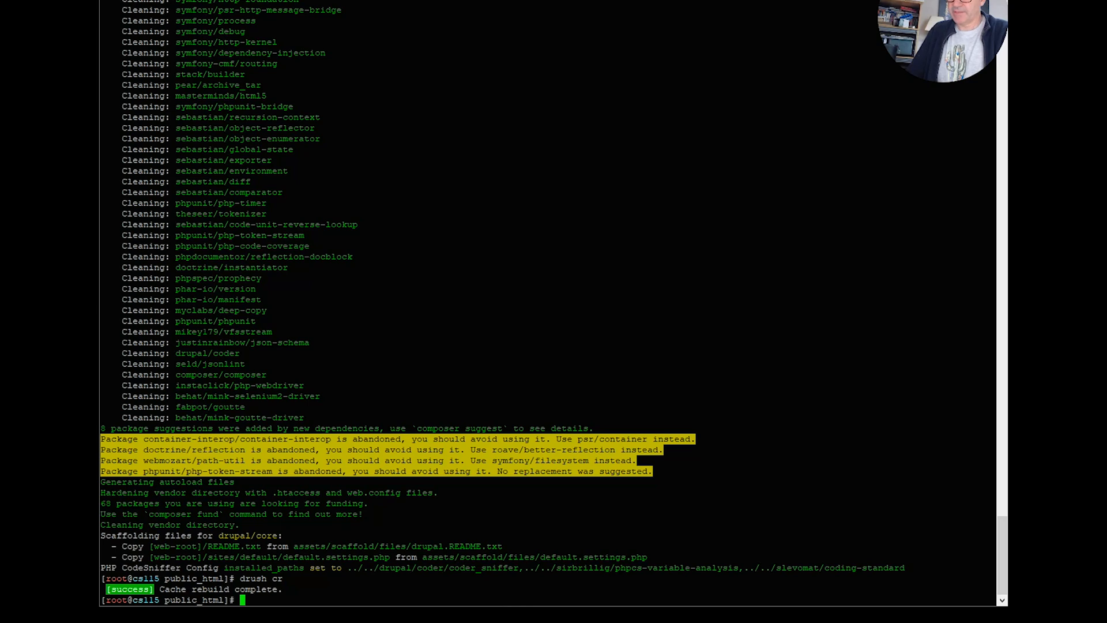
pyautogui.write('drua')
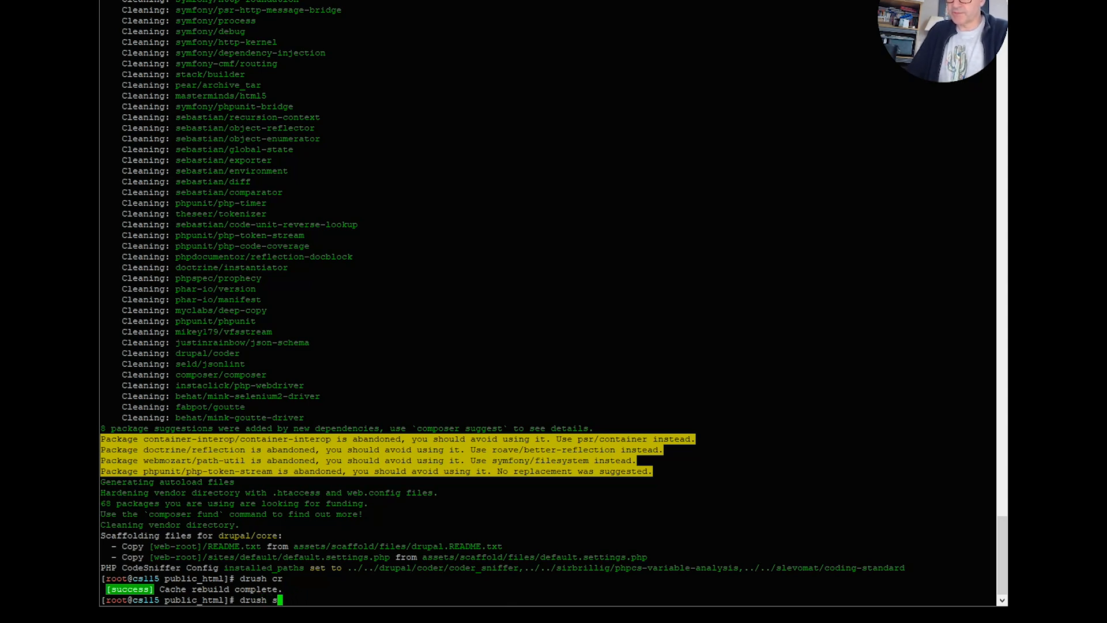
# Step: Run drush status to confirm Drupal 9.0.14 with the database connected
pyautogui.press('Return')
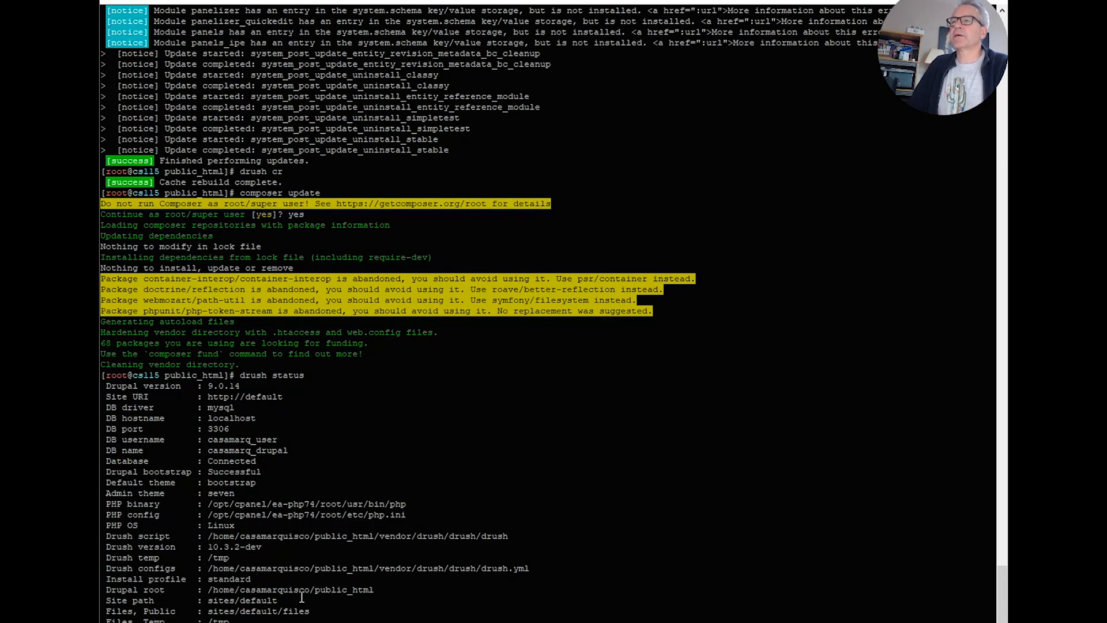
pyautogui.moveTo(343, 577)
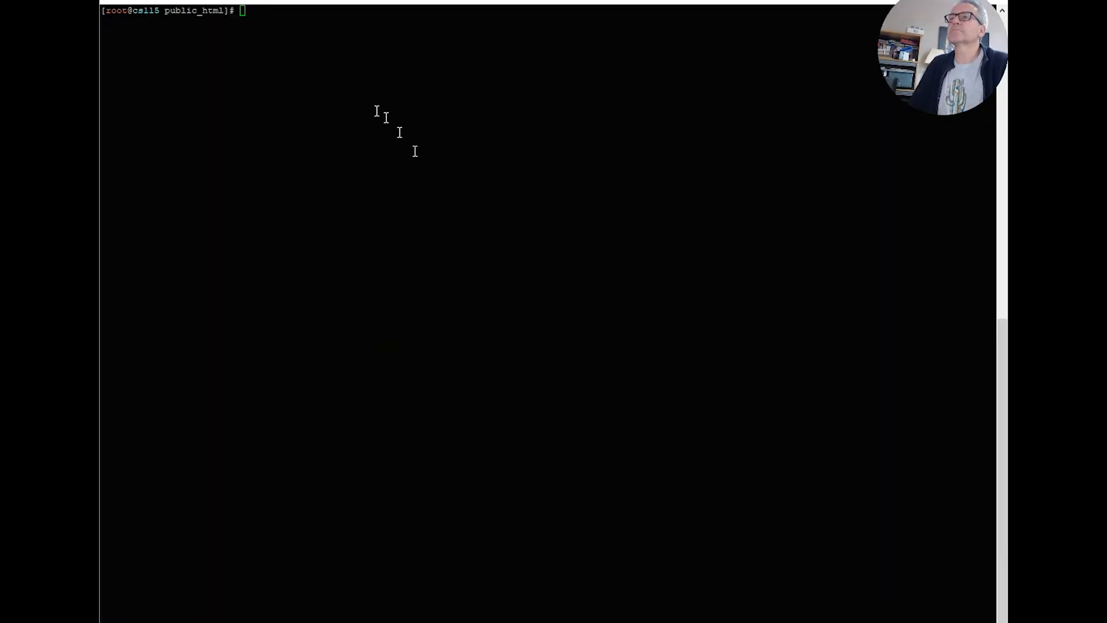
pyautogui.write('c')
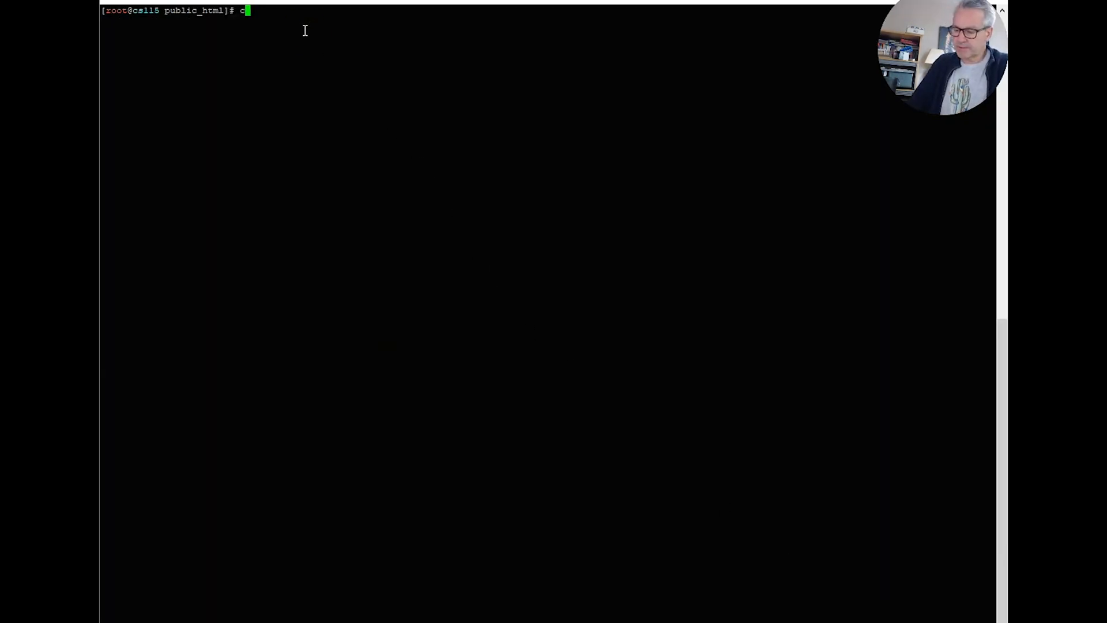
# Step: Run 'composer update -W', upgrading drupal/core from 9.0.14 to 9.1.0-alpha1
pyautogui.write('omposer')
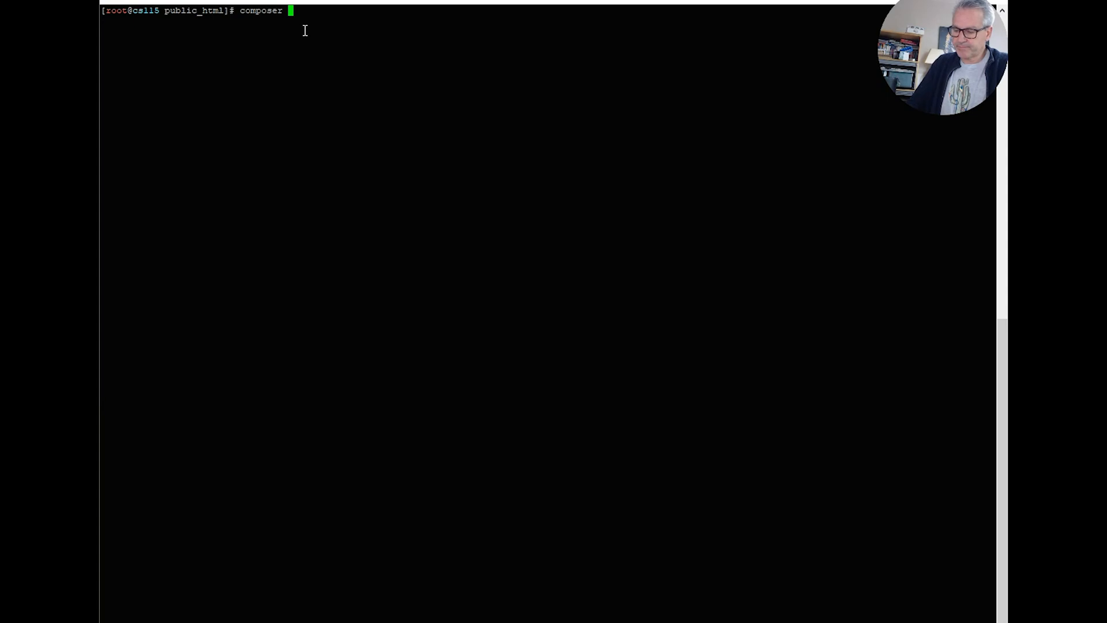
pyautogui.write('update -')
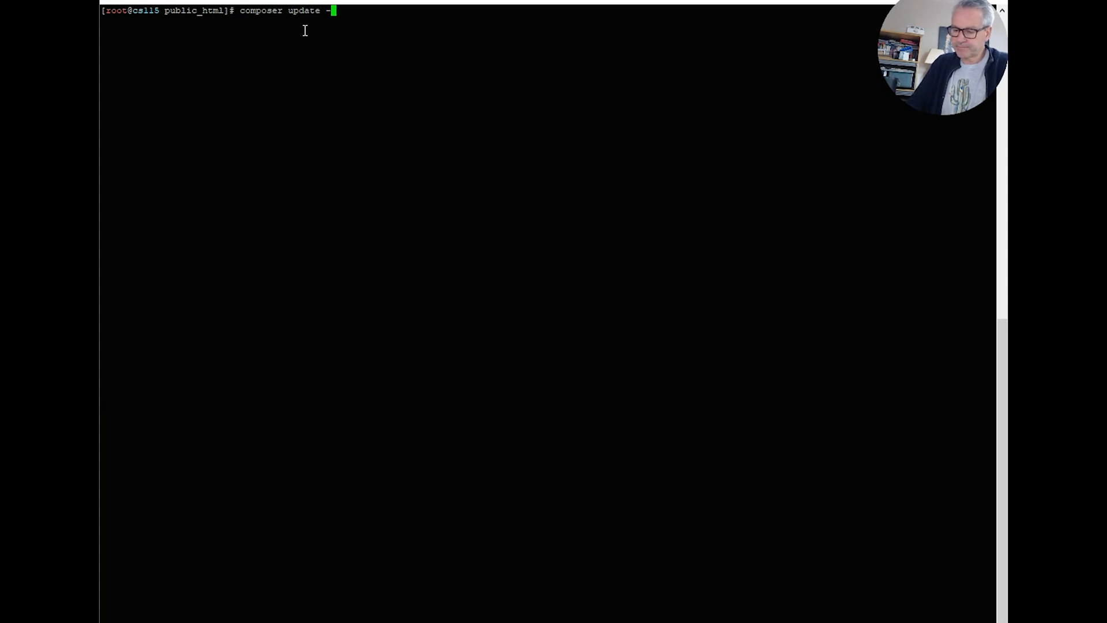
pyautogui.write('W')
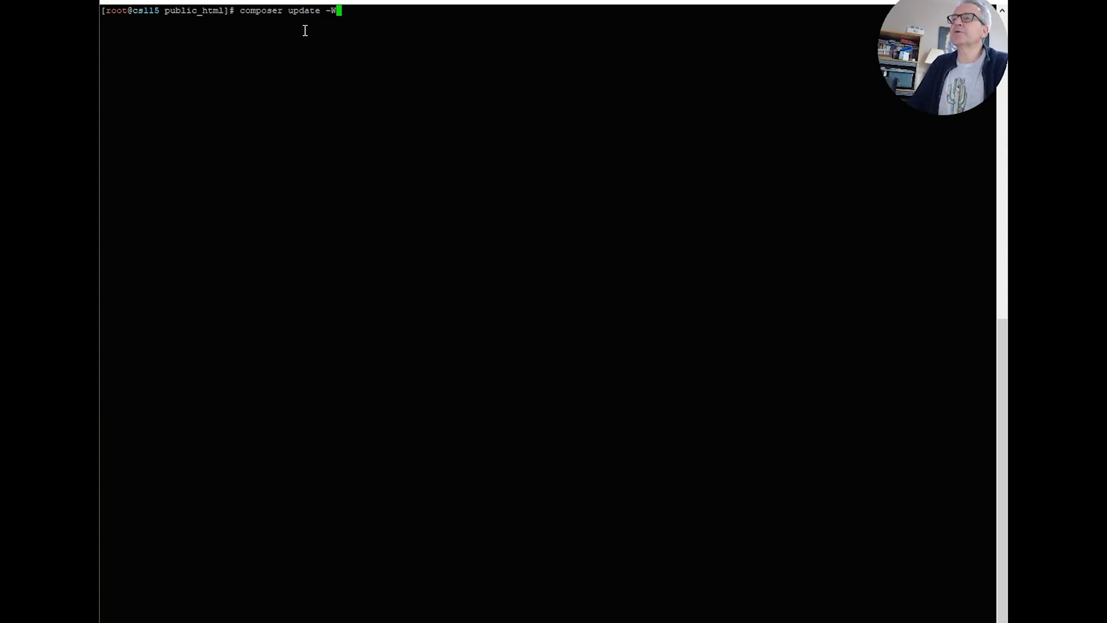
pyautogui.press('Return')
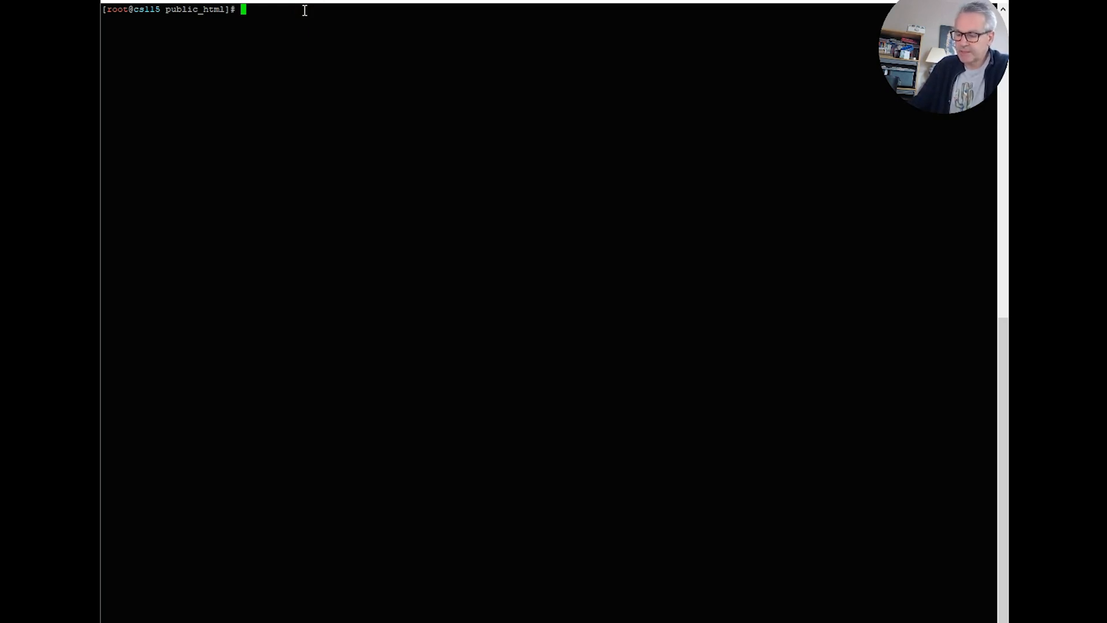
pyautogui.write('composer')
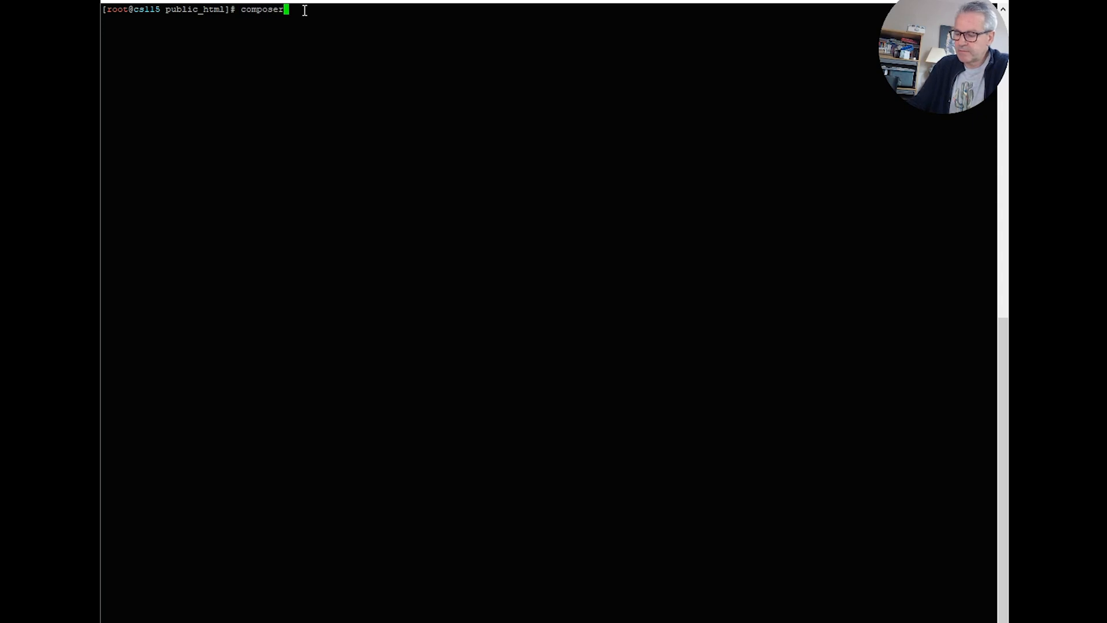
pyautogui.write('update')
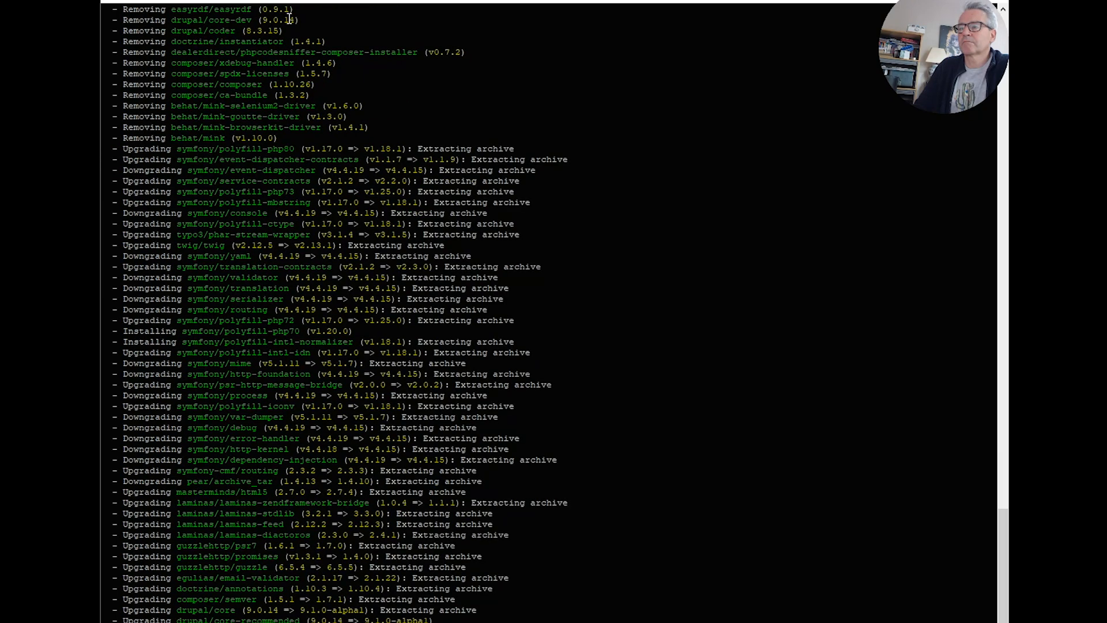
# Step: Scroll the terminal to see drush status reporting Drupal 9.1.0-alpha1
pyautogui.scroll(-3)
pyautogui.write('nano composer.json')
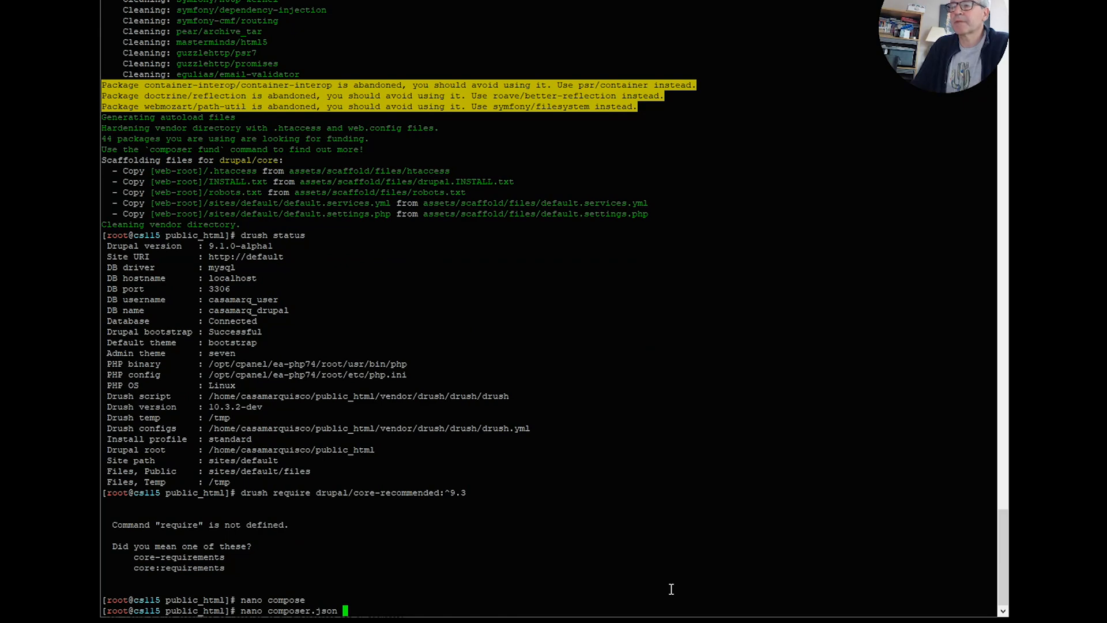
# Step: Change drupal/core-recommended in composer.json from ^9 to ^9.3 and save
pyautogui.press('Return')
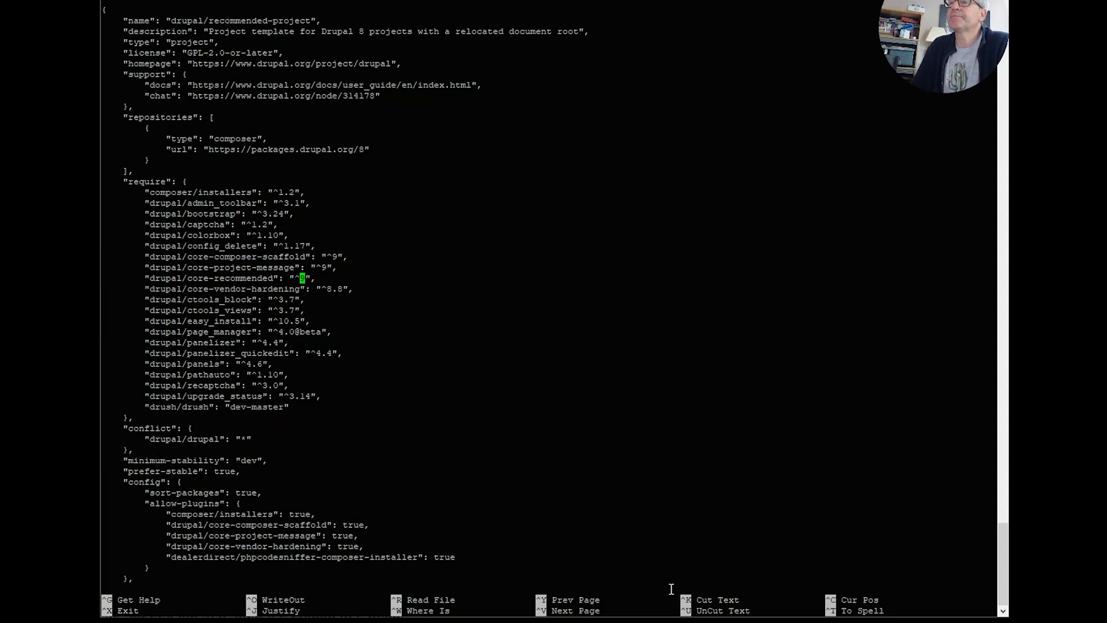
pyautogui.write('.3')
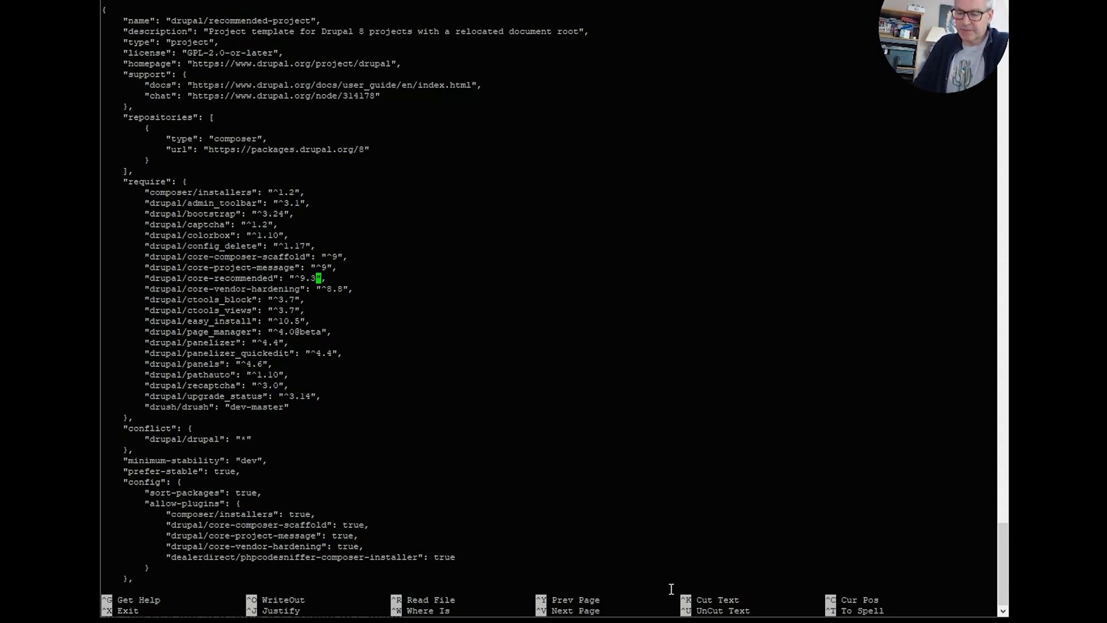
pyautogui.press('ctrl+o')
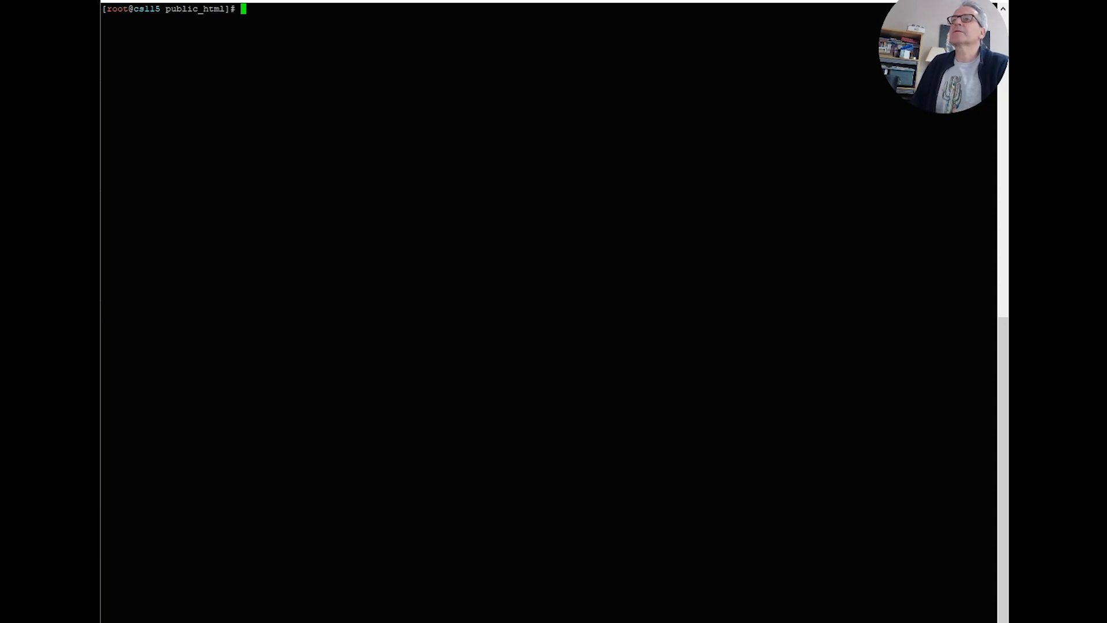
pyautogui.moveTo(260, 51)
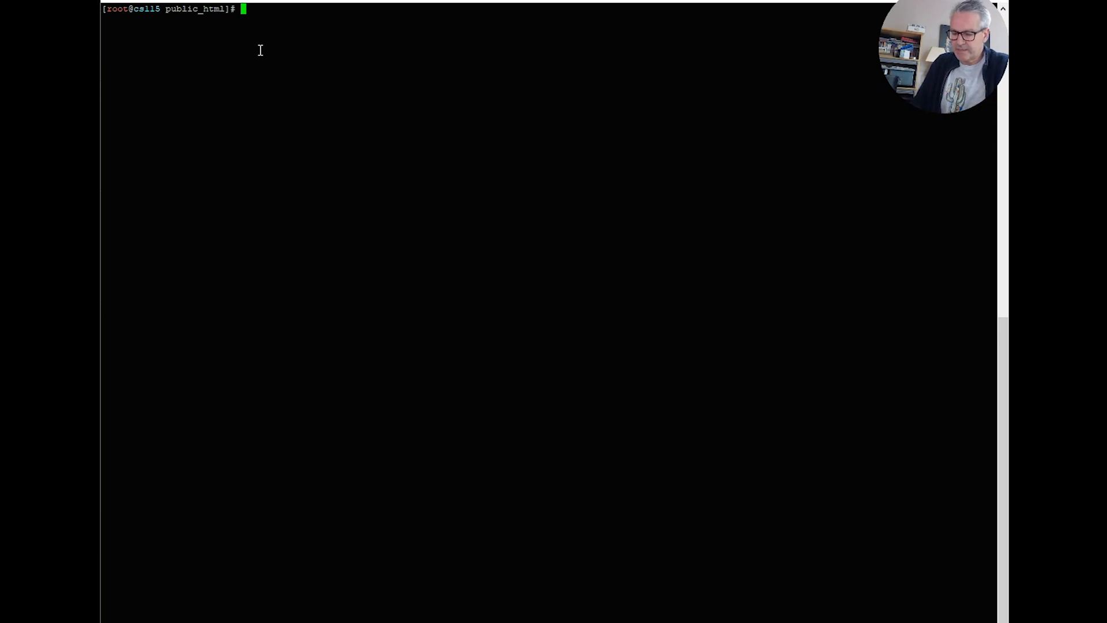
# Step: Run composer update as root, then drush status confirming Drupal 9.3.14
pyautogui.write('compo')
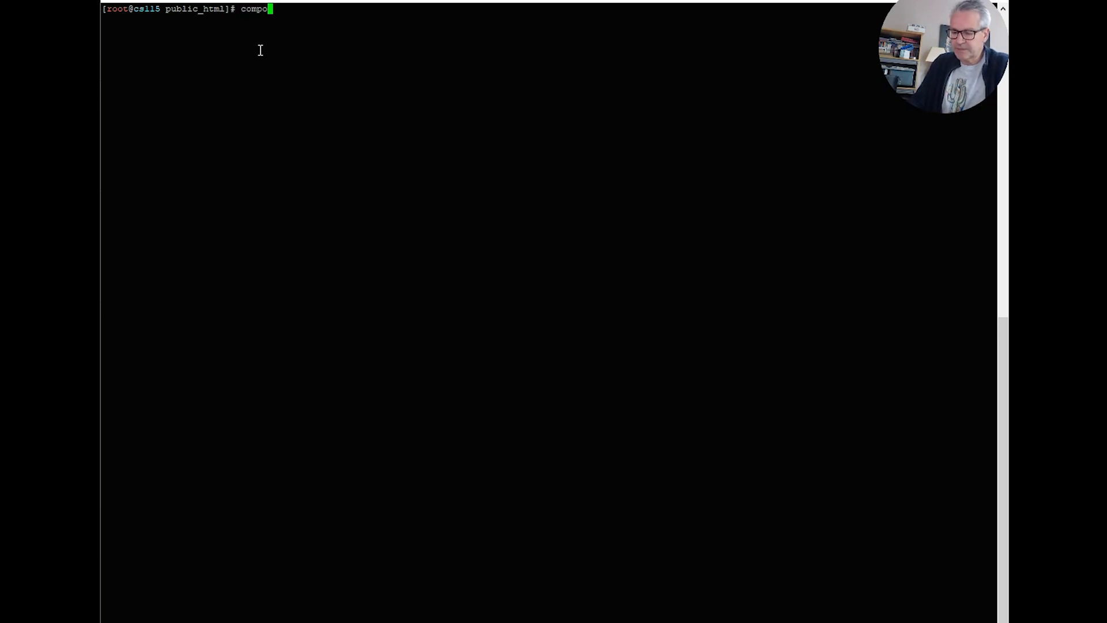
pyautogui.write('ser update')
pyautogui.write('yes')
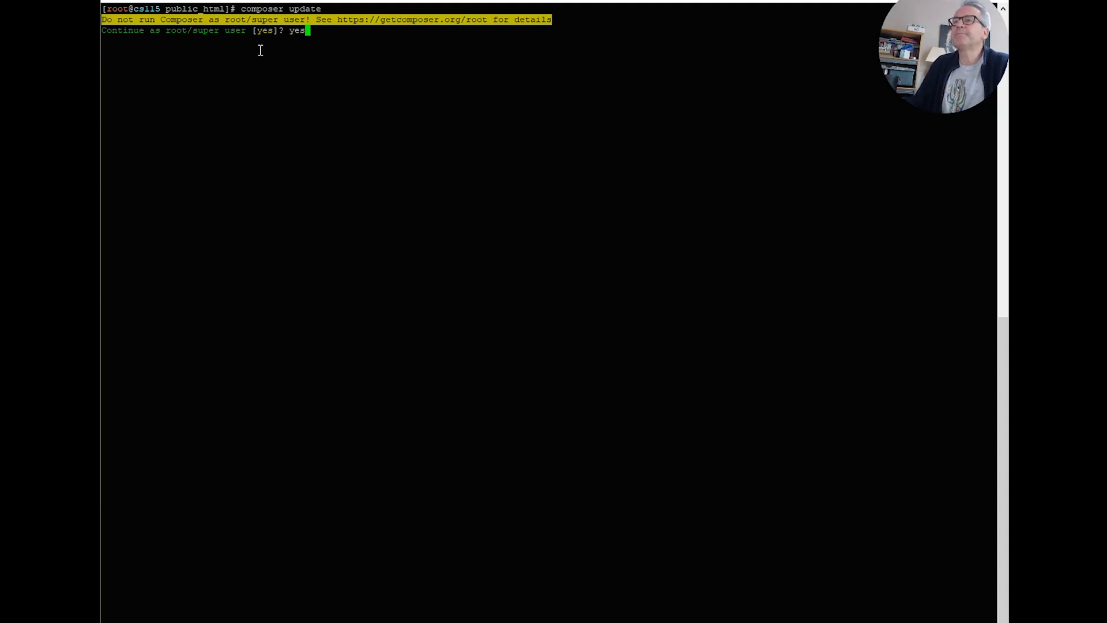
pyautogui.press('Return')
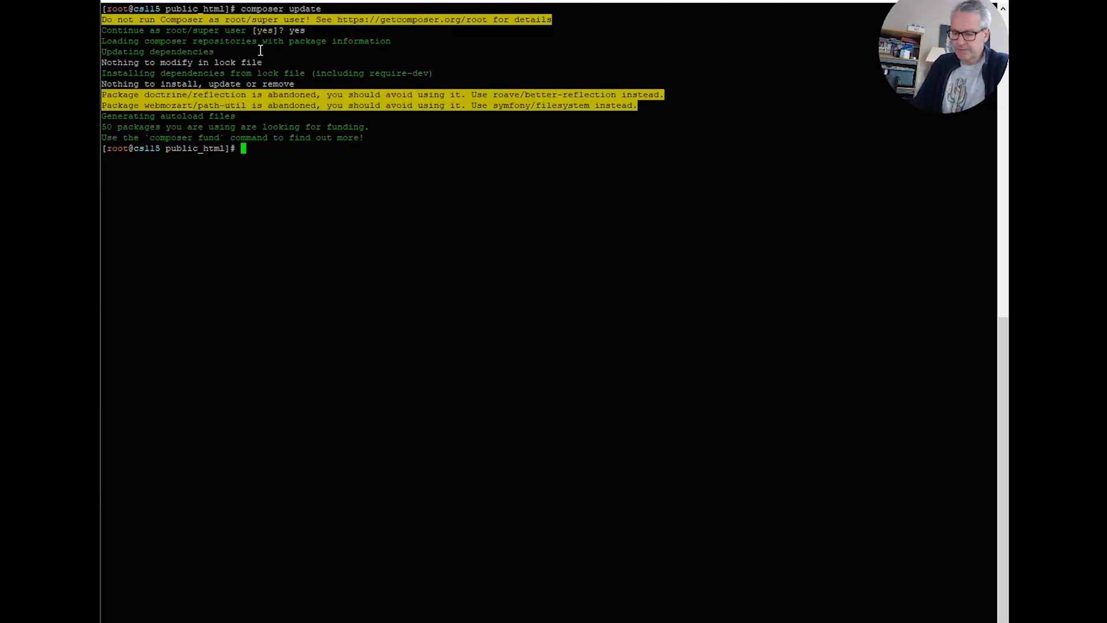
pyautogui.write('drush stat')
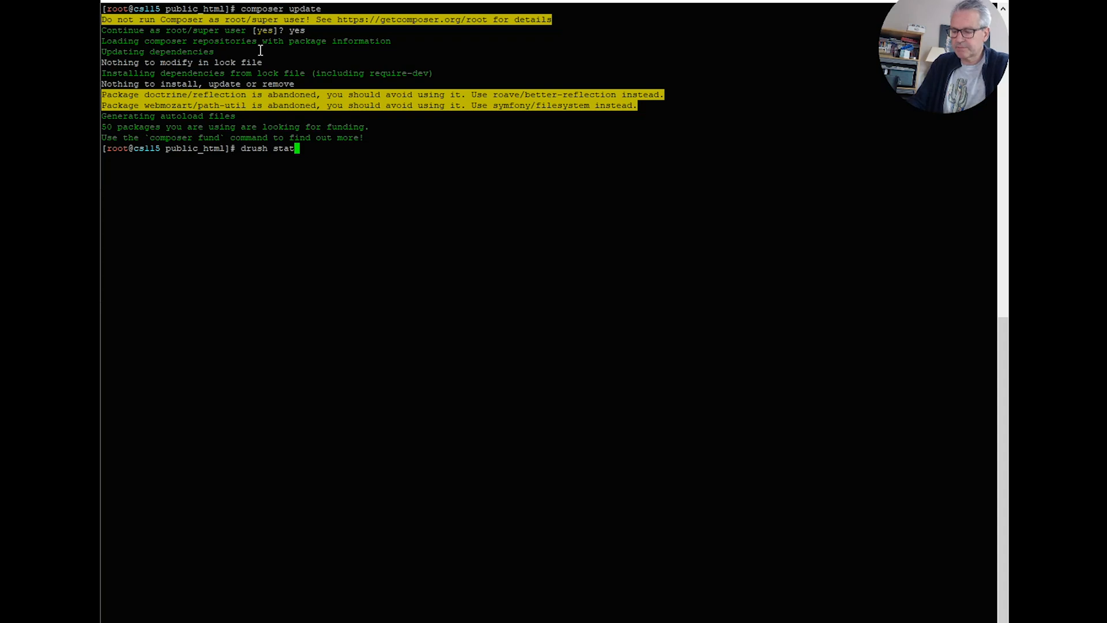
pyautogui.press('Return')
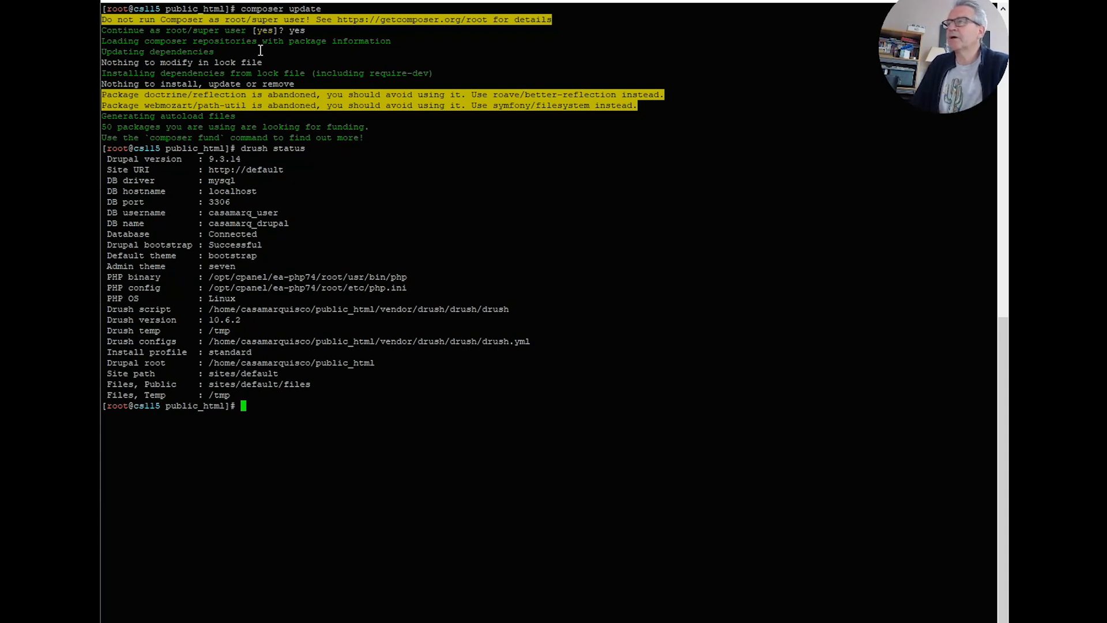
pyautogui.moveTo(267, 344)
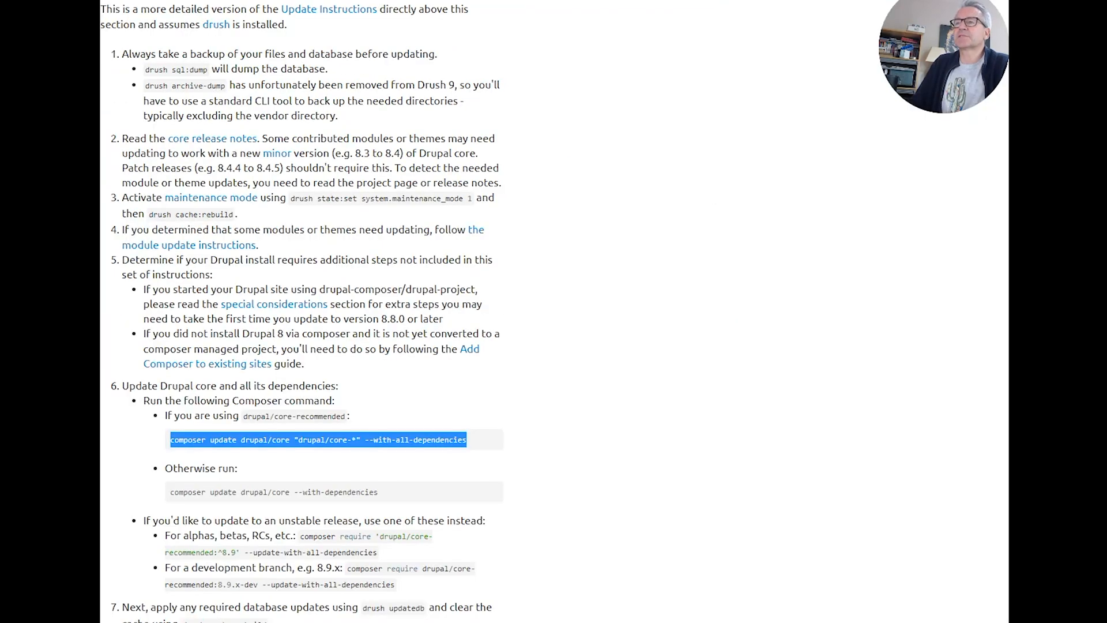
# Step: Scroll down through the Drupal.org instructions on resetting sites/default permissions
pyautogui.scroll(-3)
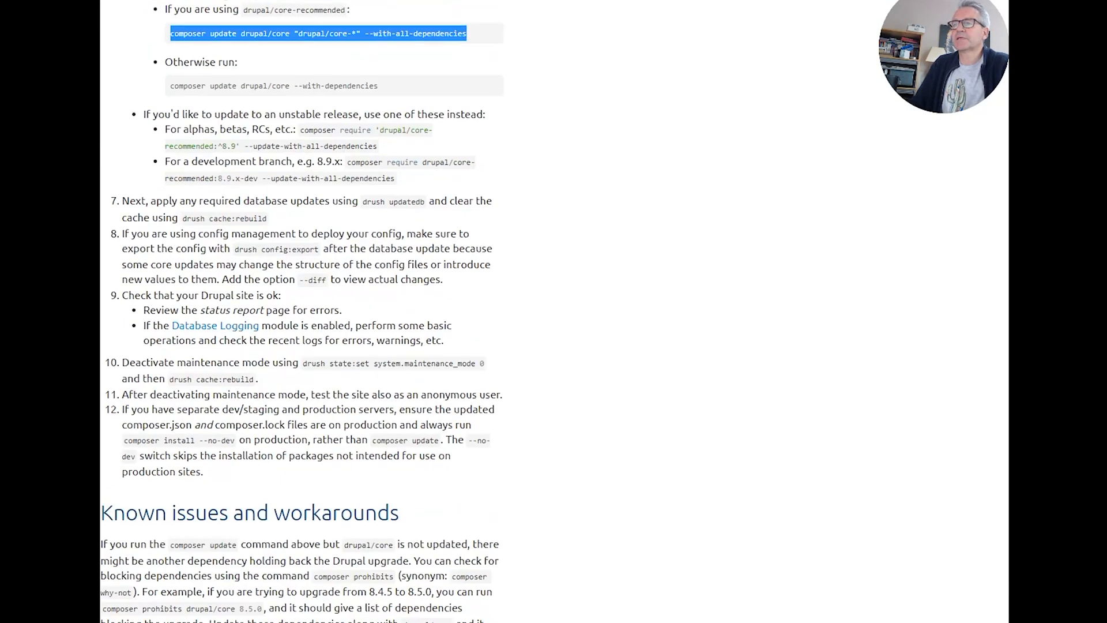
pyautogui.scroll(-3)
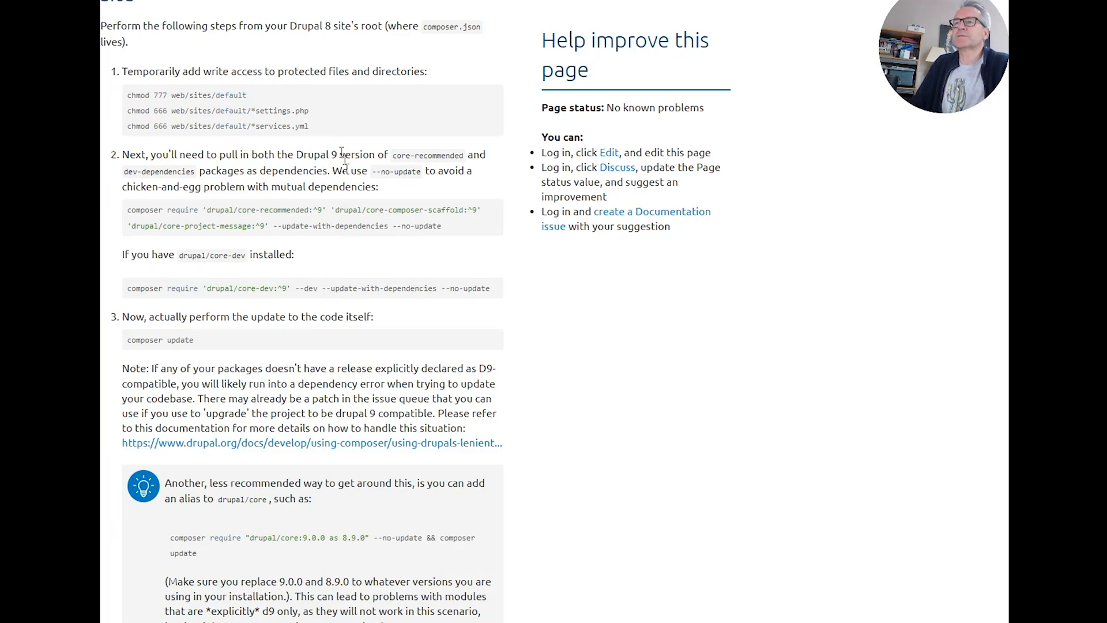
pyautogui.scroll(-3)
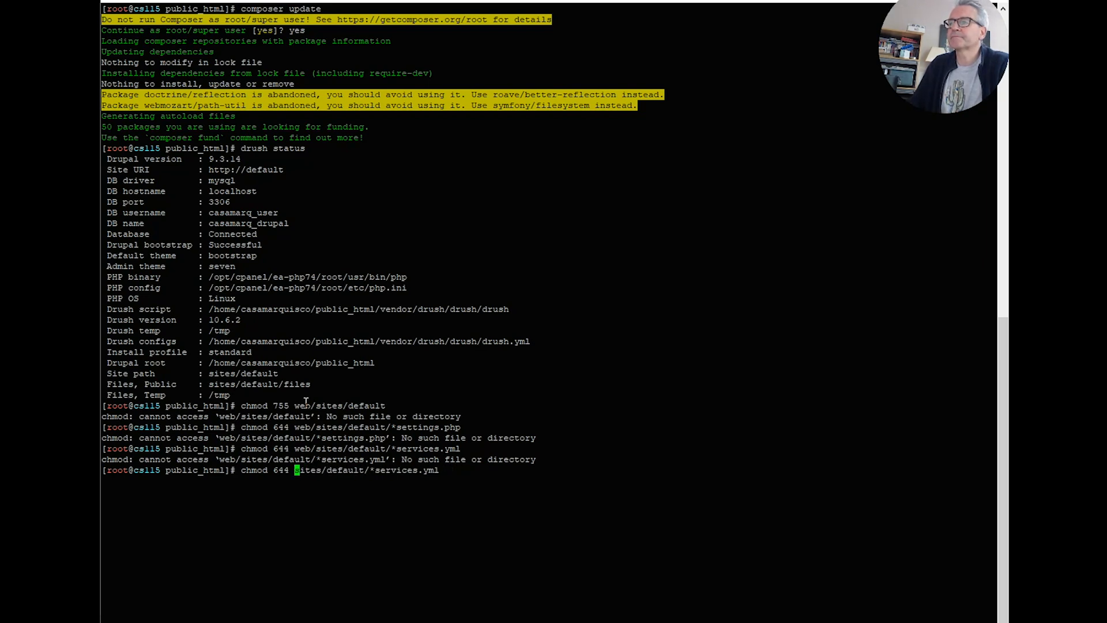
# Step: Use chmod to set services.yml and settings.php to 644 and sites/default to 755
pyautogui.press('Return')
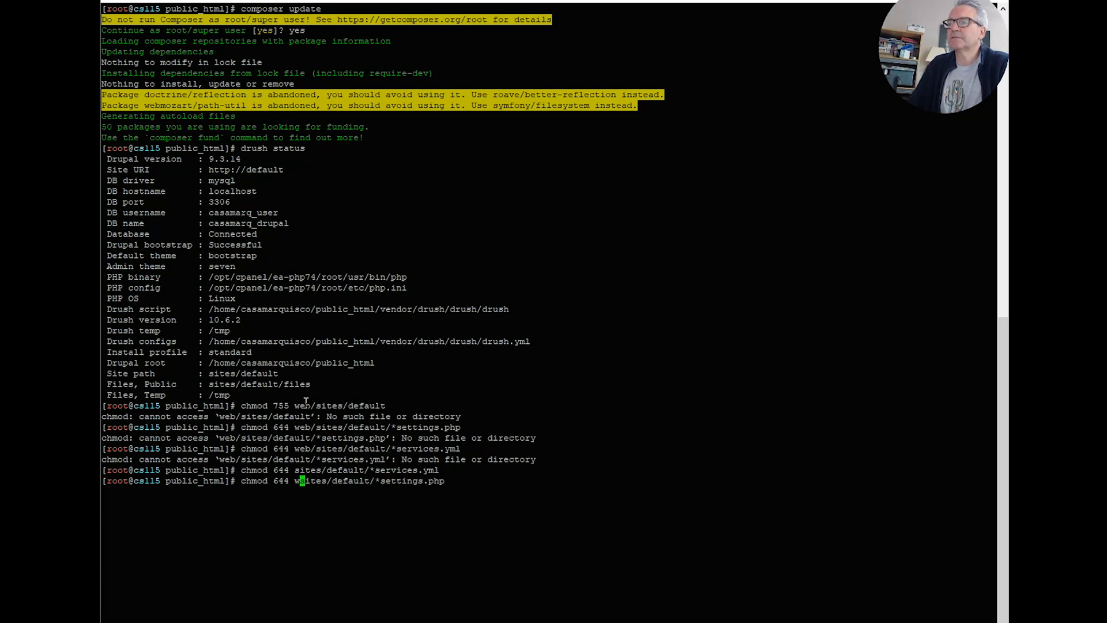
pyautogui.write('chmod 644 web/sites/default/*services.yml')
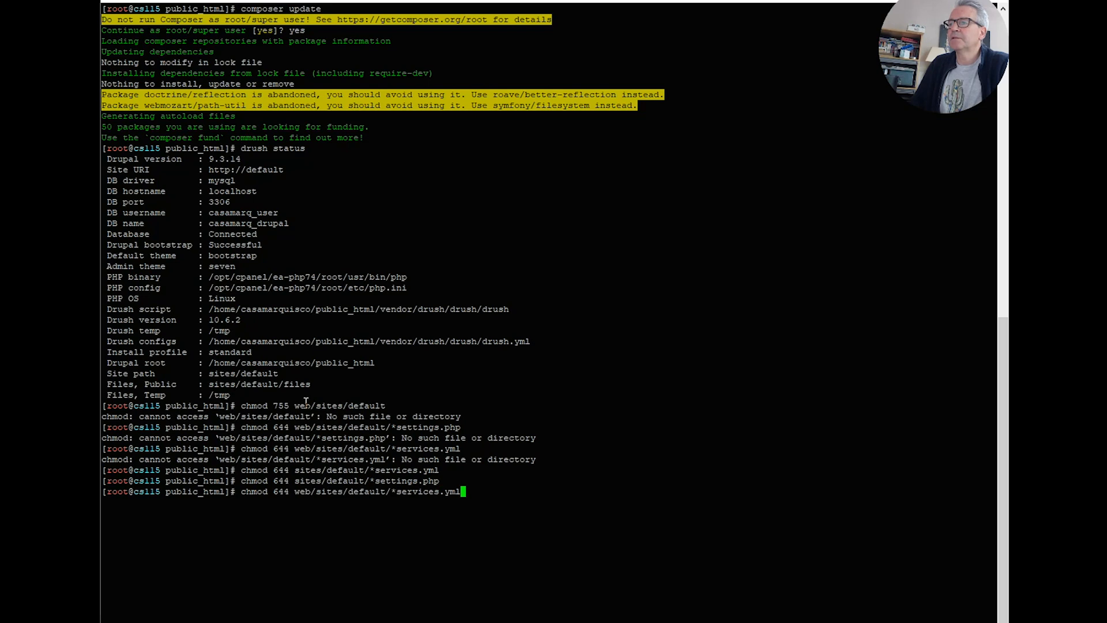
pyautogui.write('chmod 755 web/sites/default')
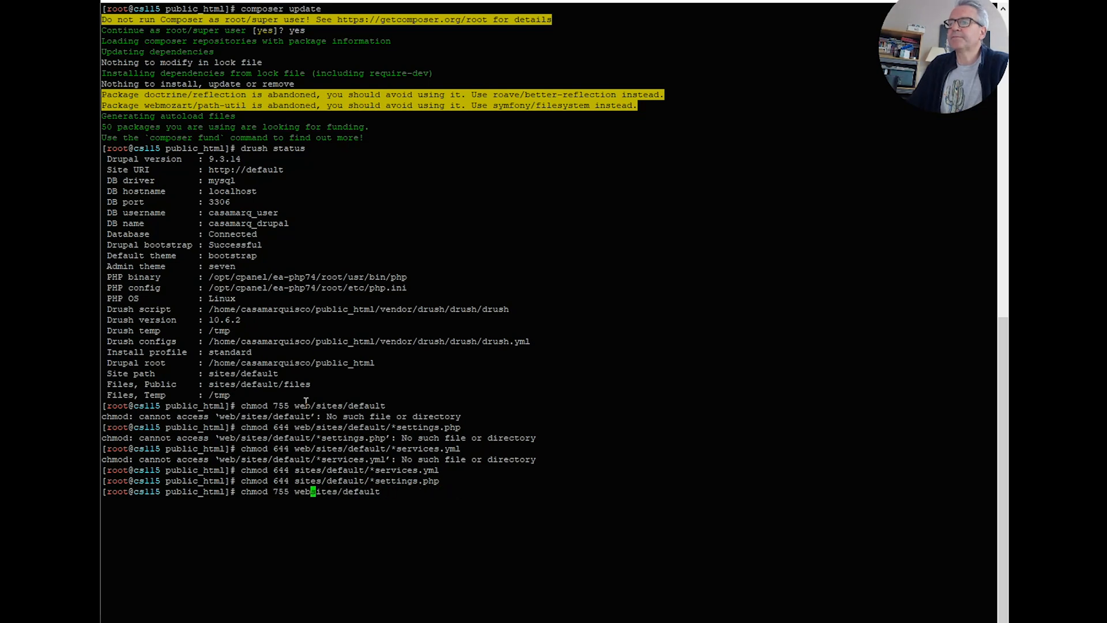
pyautogui.press('Return')
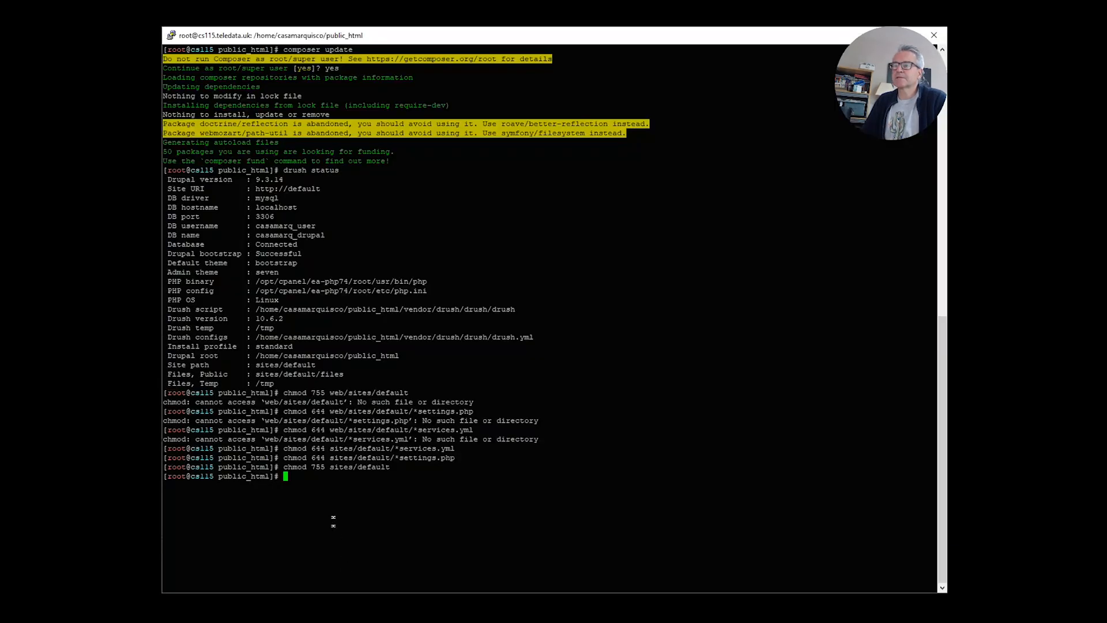
# Step: Run drush updb, confirm with 'yes', and review the completed update output
pyautogui.write('drush updb')
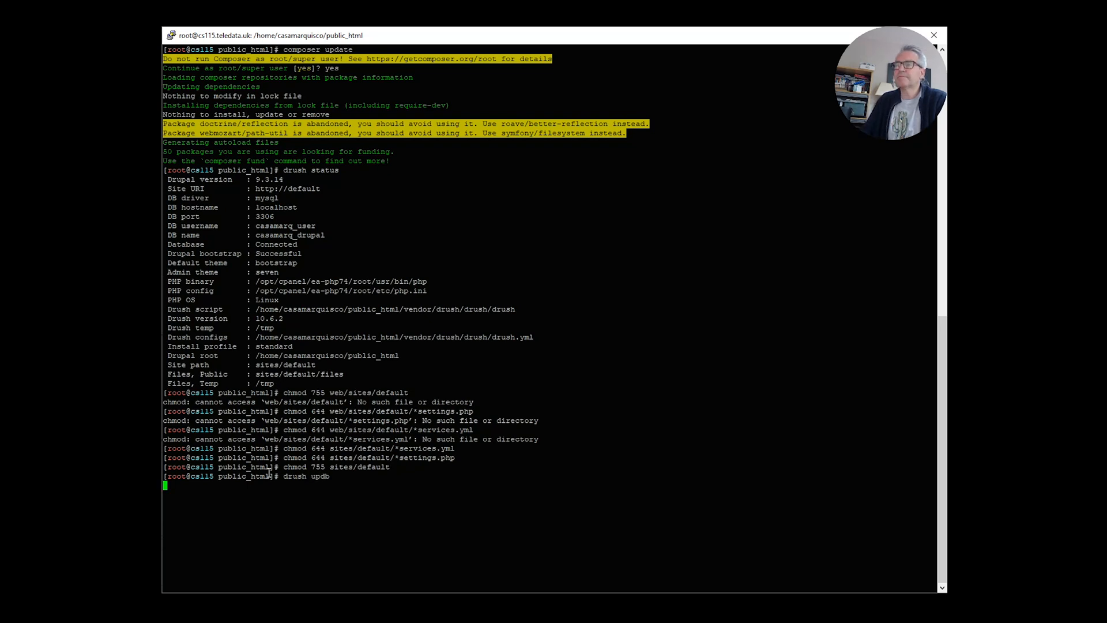
pyautogui.press('Return')
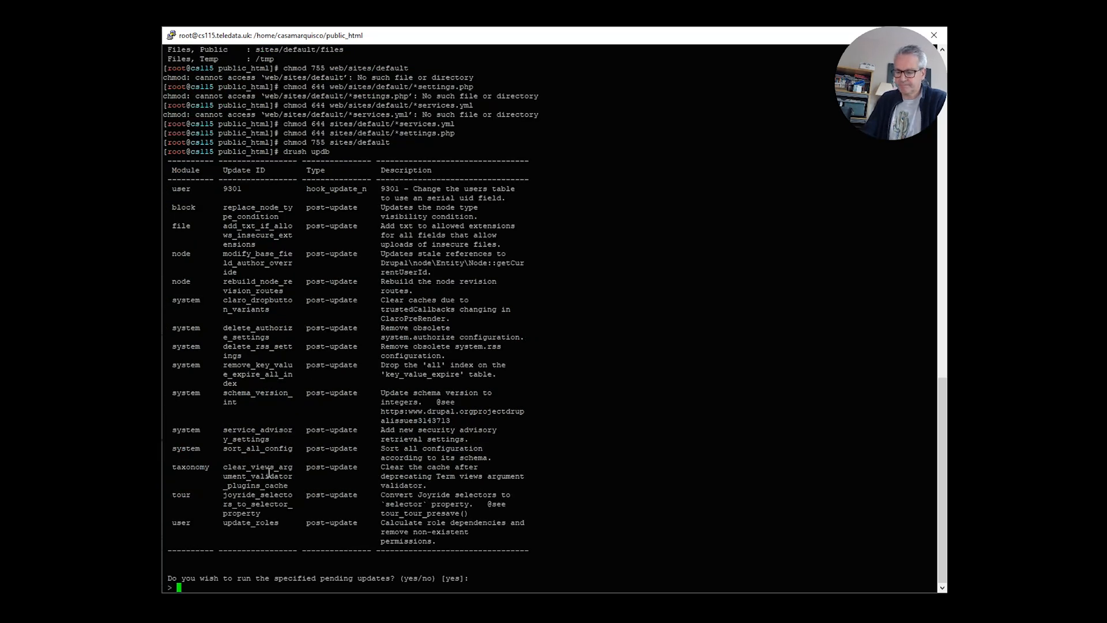
pyautogui.write('yes')
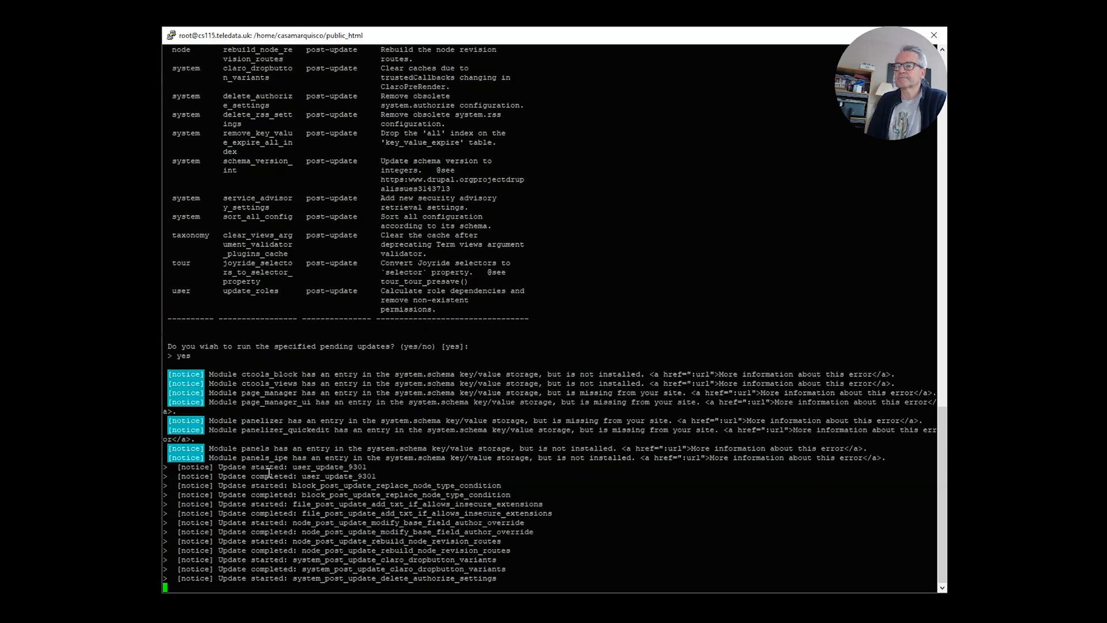
pyautogui.scroll(-3)
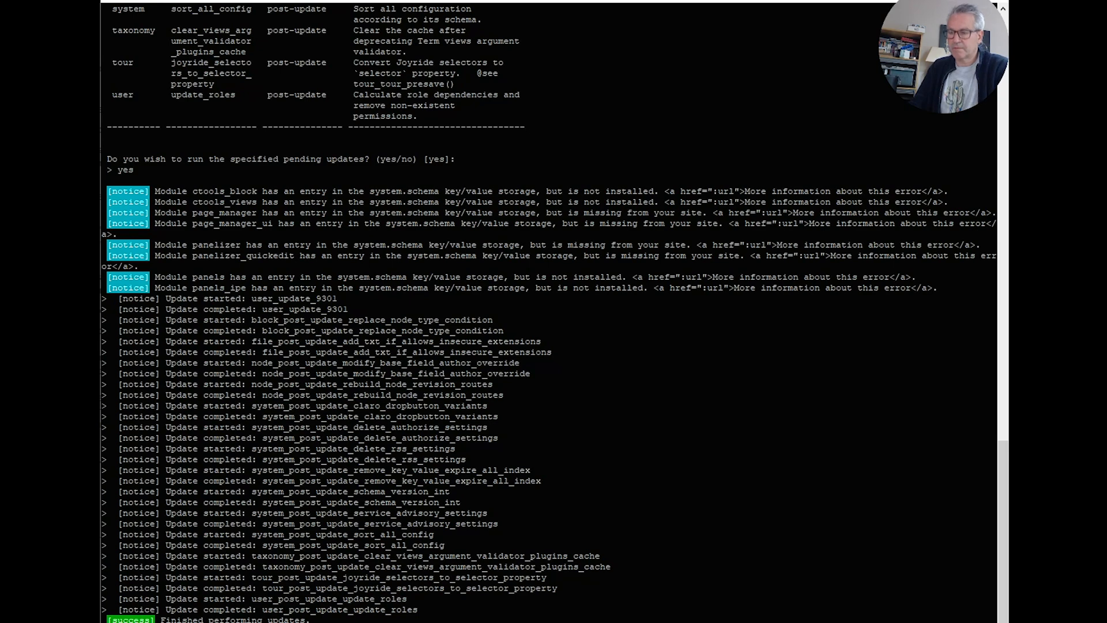
pyautogui.write('dr')
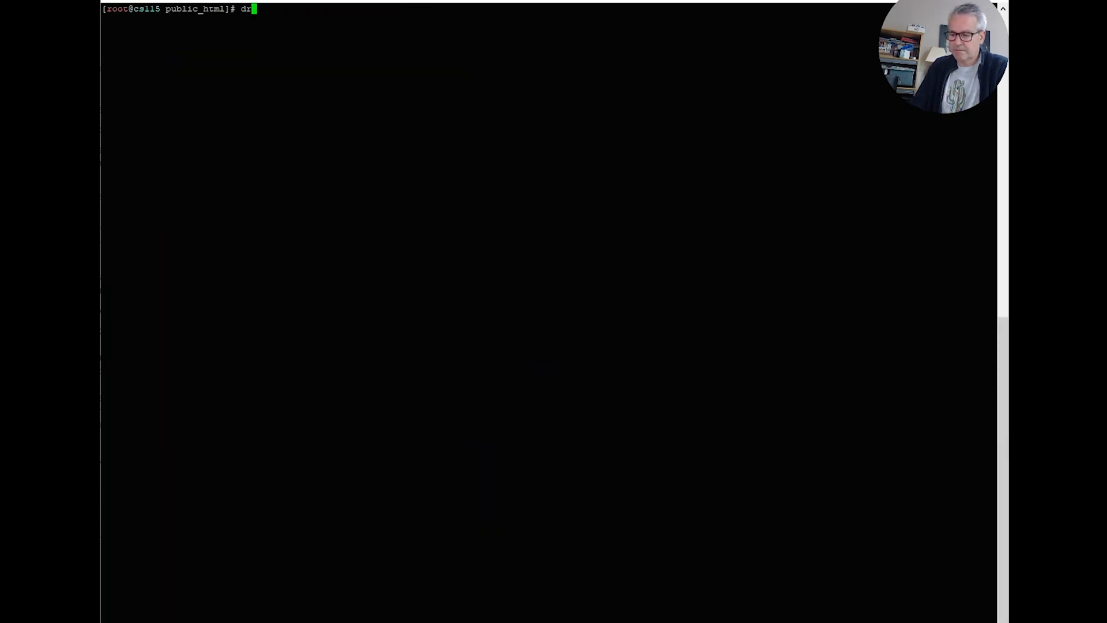
# Step: Run drush status to reconfirm Drupal 9.3.14, then drush cr to rebuild the cache
pyautogui.write('ush status')
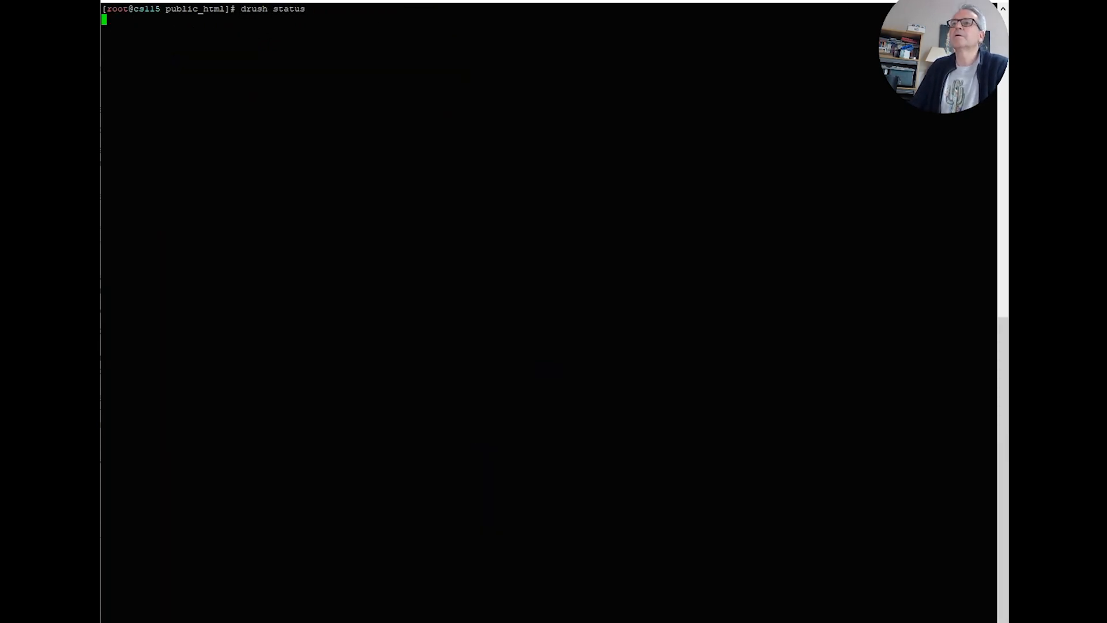
pyautogui.press('Return')
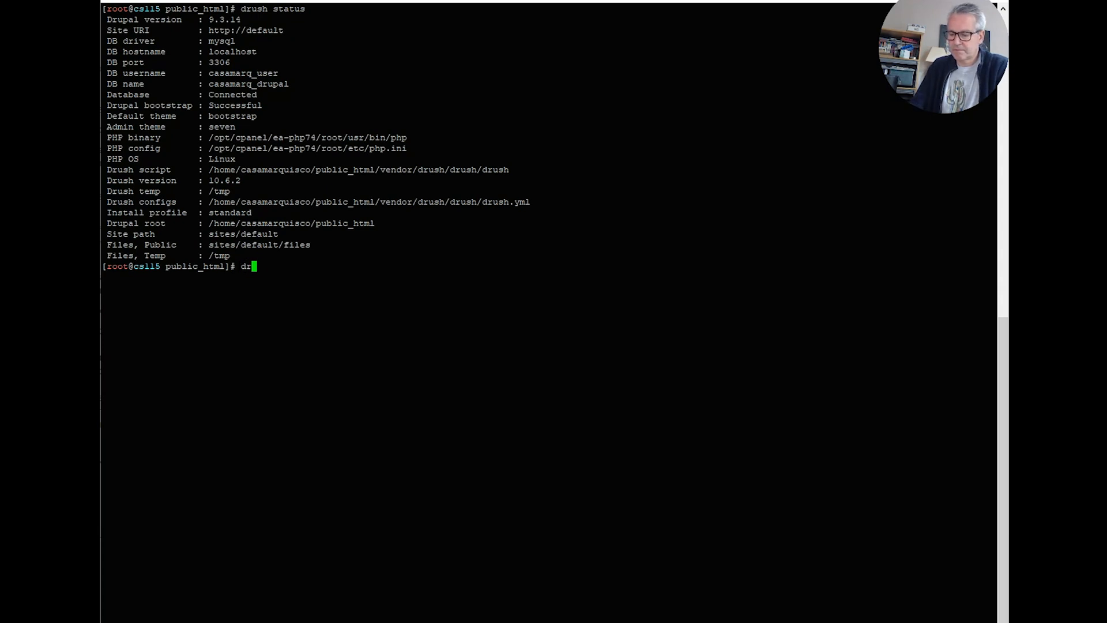
pyautogui.write('ush cr')
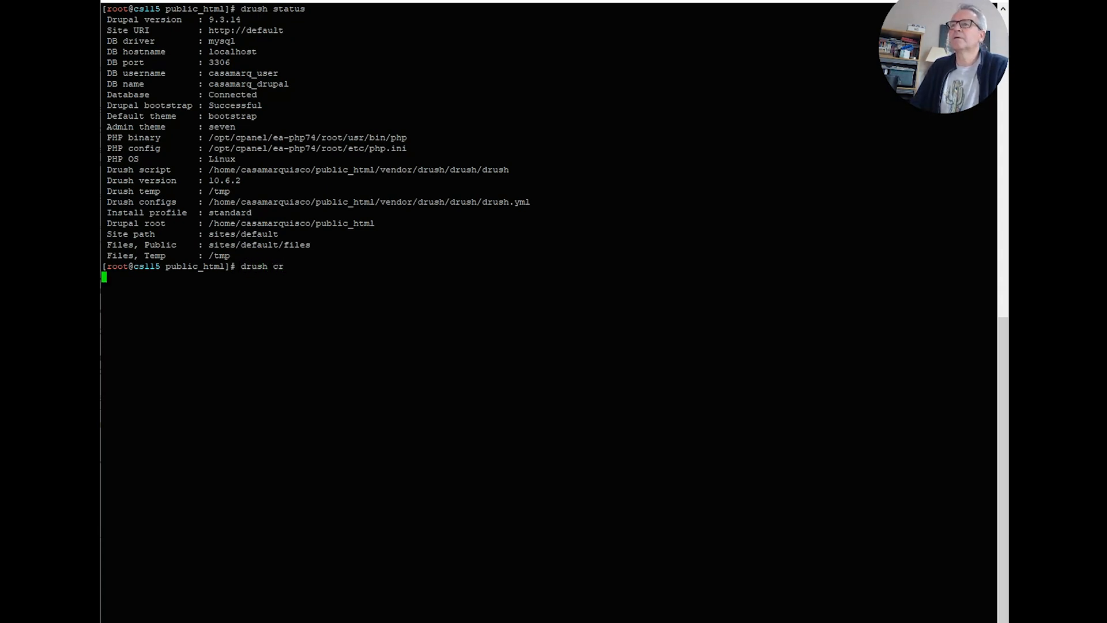
pyautogui.press('Return')
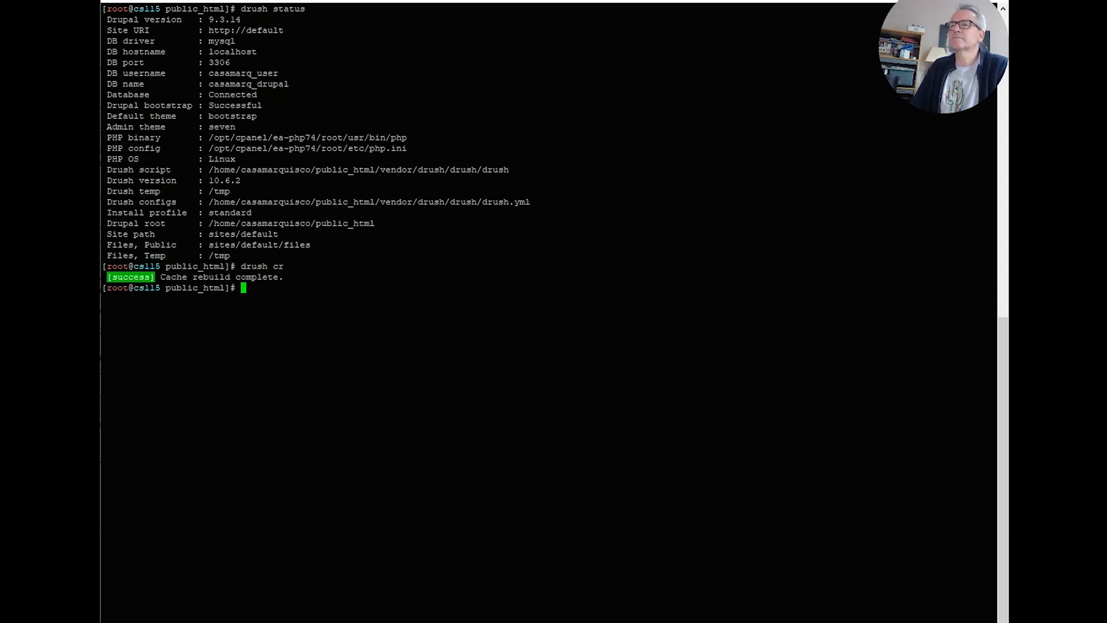